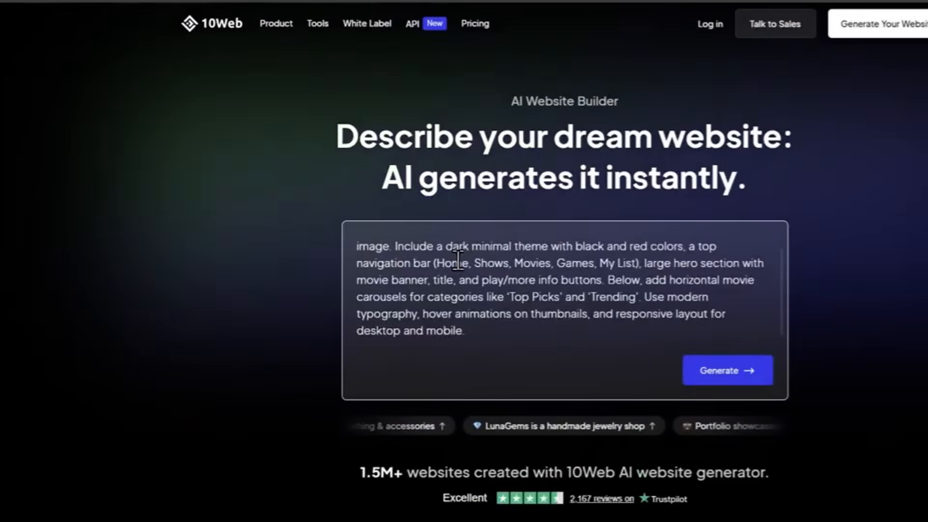
# Step: Generate the Netflix-style StreamVibe streaming site and bring it up in the editor
pyautogui.click(727, 370)
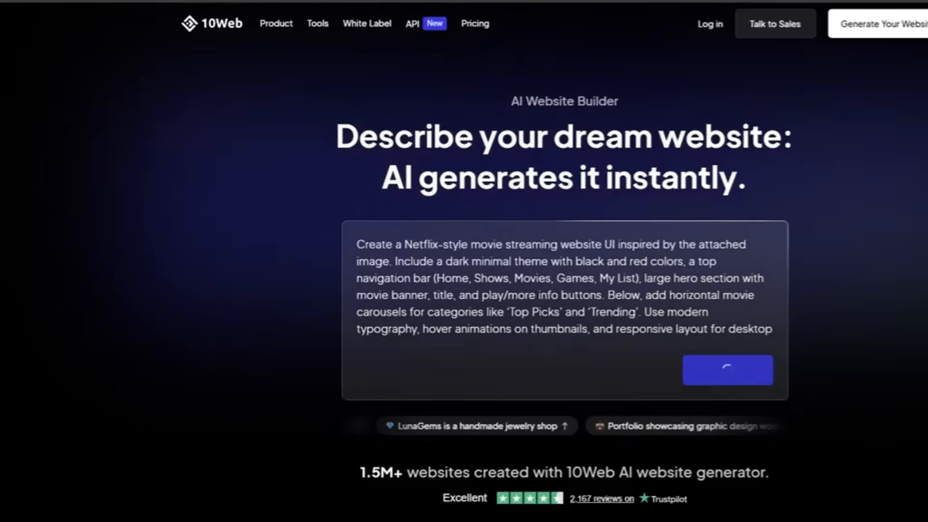
pyautogui.click(727, 370)
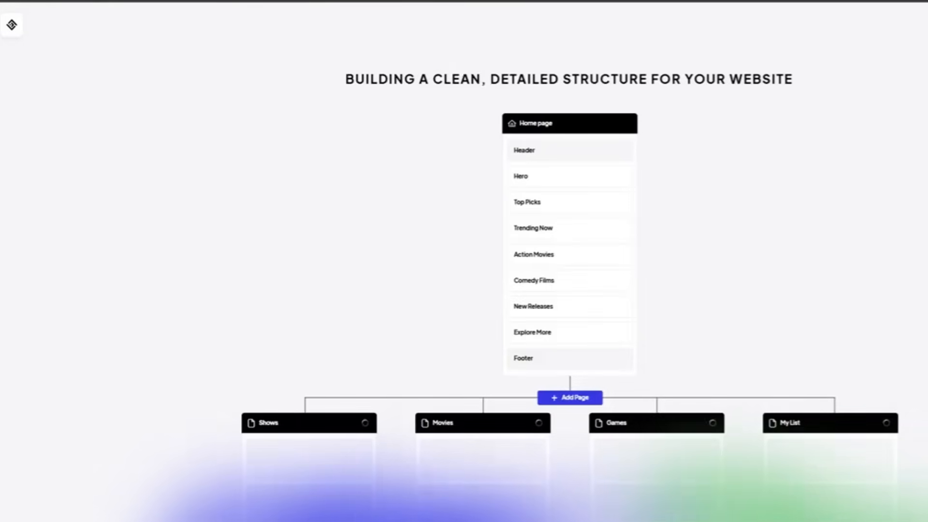
pyautogui.click(625, 123)
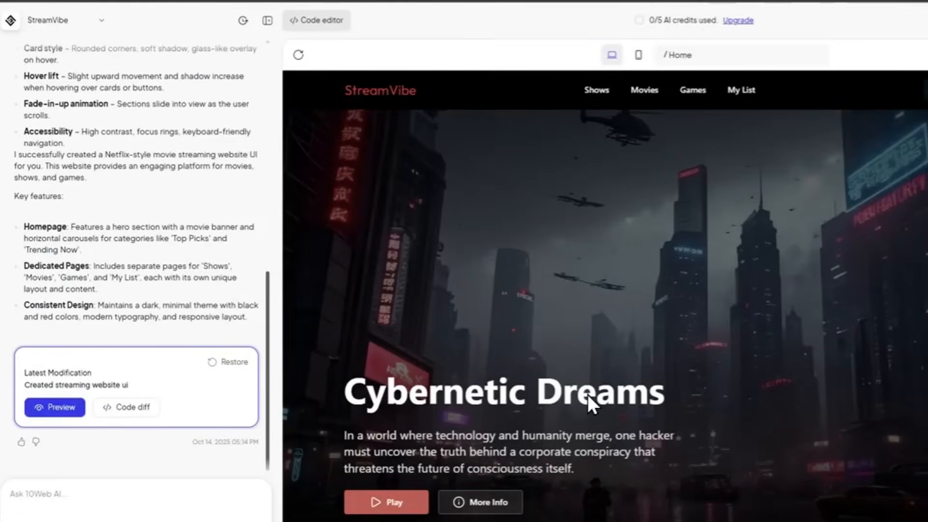
pyautogui.scroll(-3)
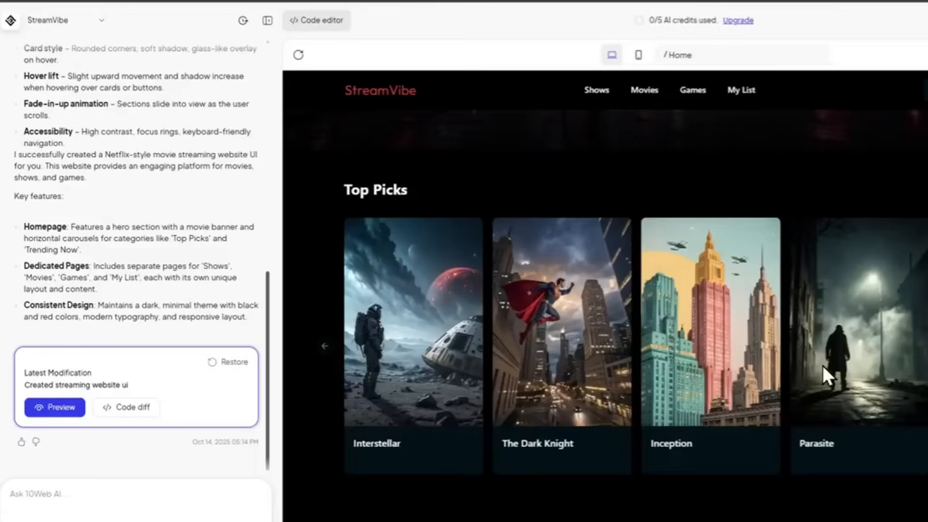
pyautogui.scroll(-3)
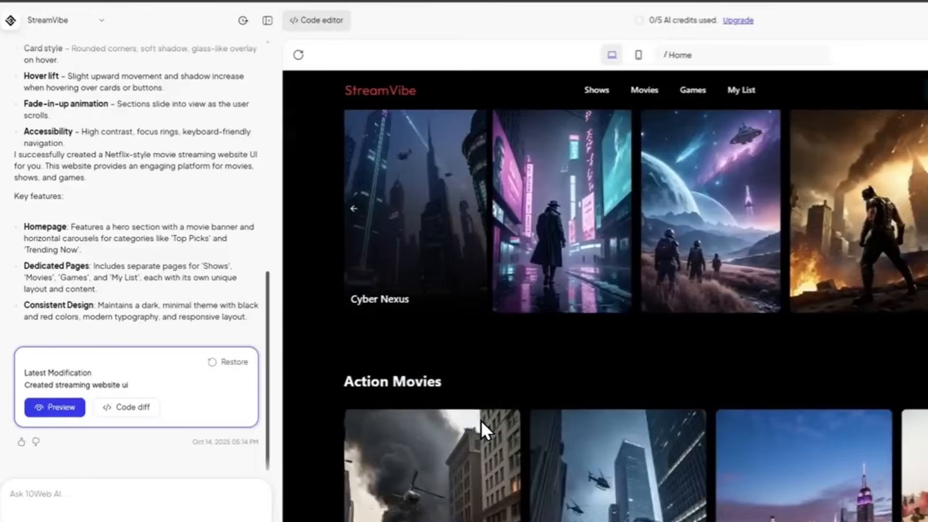
pyautogui.scroll(-3)
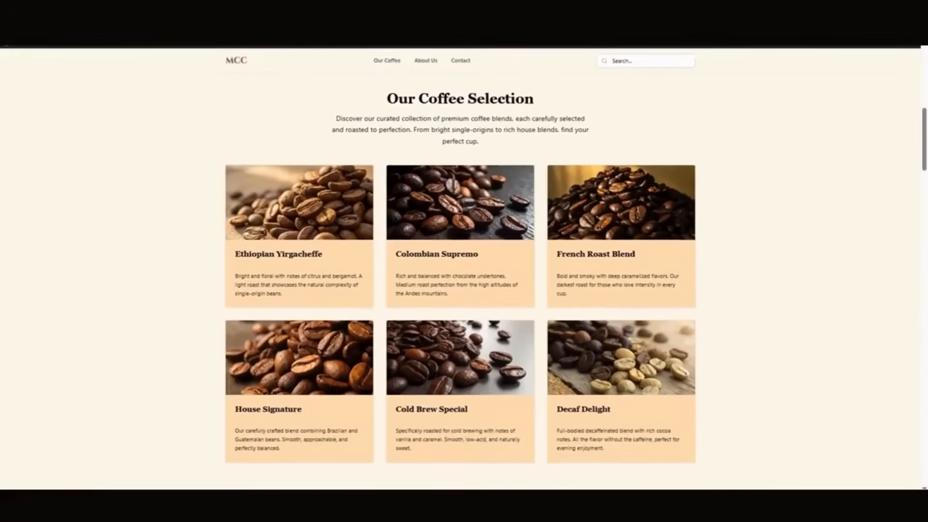
# Step: Scroll through the coffee and ÉLARA MODE example sites before the Netflix-branded streaming site reappears
pyautogui.scroll(-3)
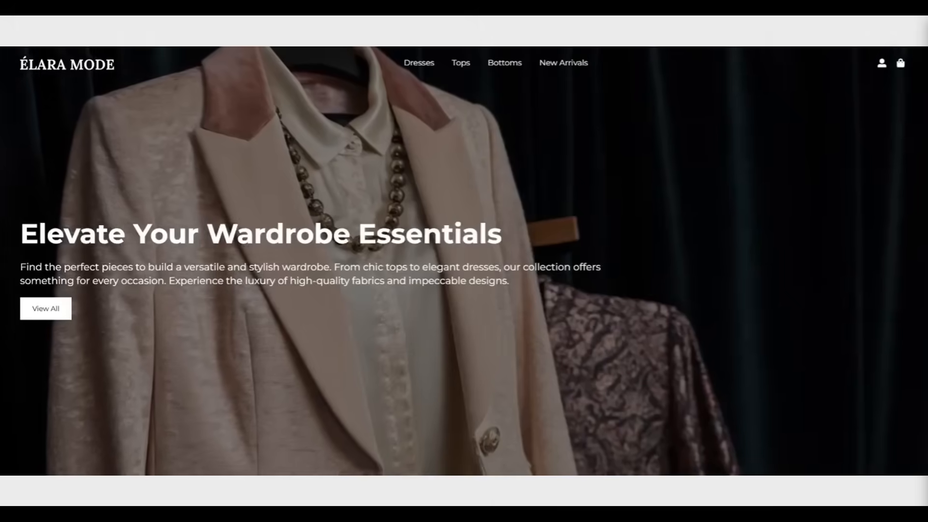
pyautogui.scroll(-3)
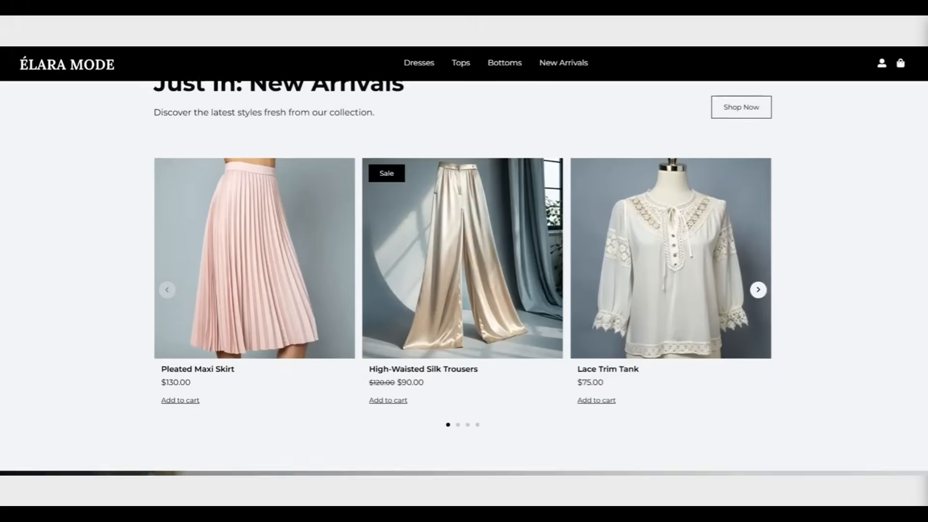
pyautogui.scroll(-3)
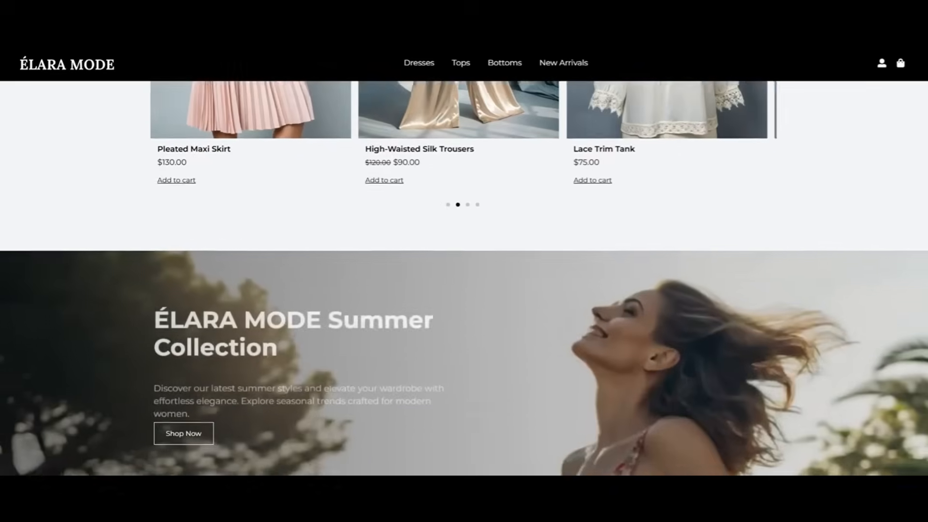
pyautogui.scroll(-3)
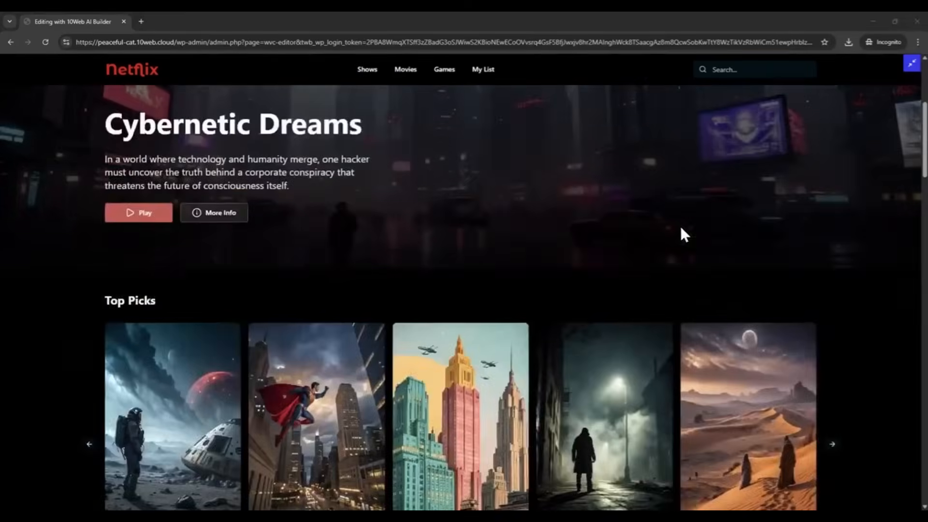
# Step: Scroll to the homepage prompt box holding the World of AI course website description
pyautogui.scroll(-3)
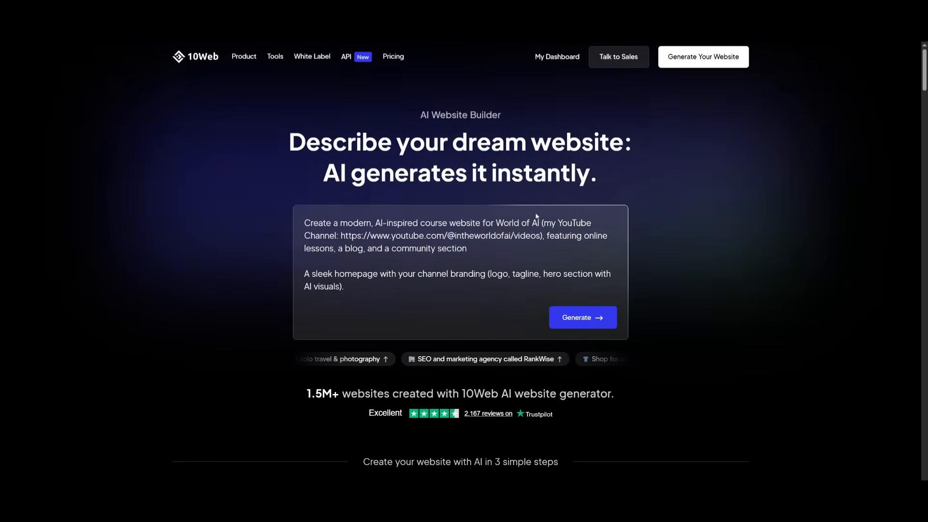
# Step: Generate the World of AI course site from its description, reaching the Site Info setup
pyautogui.scroll(-3)
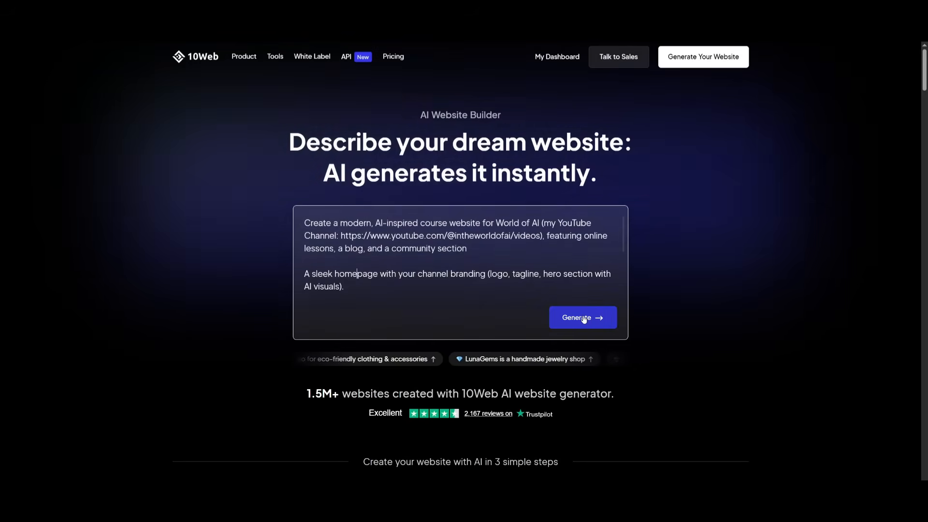
pyautogui.click(581, 318)
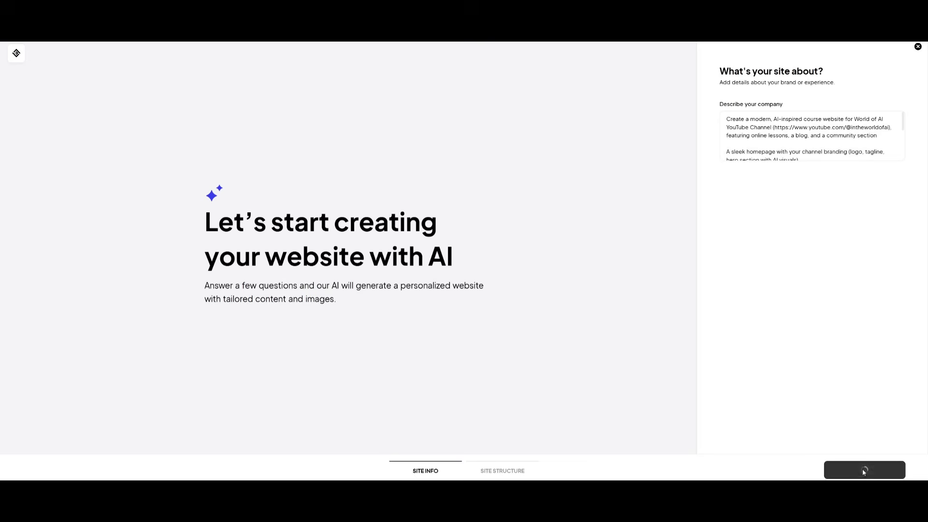
# Step: Advance from Site Info to the proposed structure: Home, Courses, Blog, Community and Contact pages
pyautogui.click(864, 478)
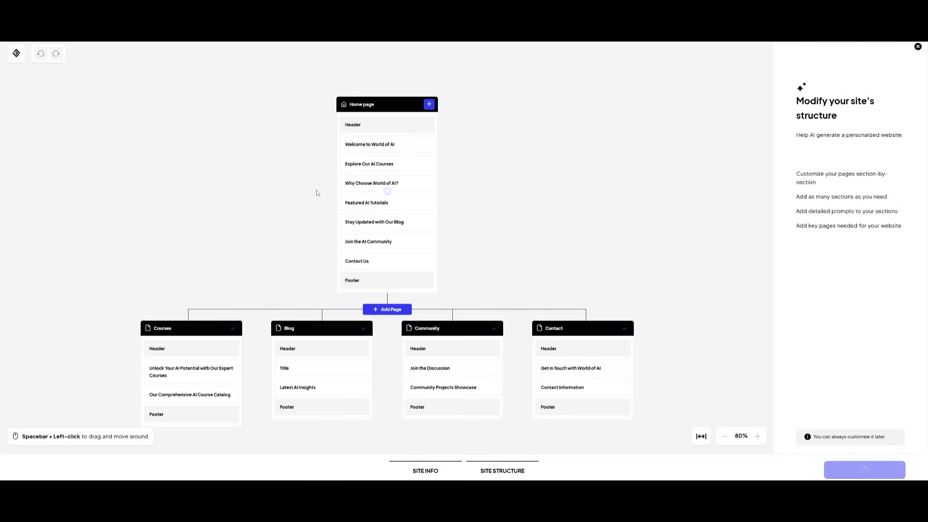
pyautogui.click(757, 436)
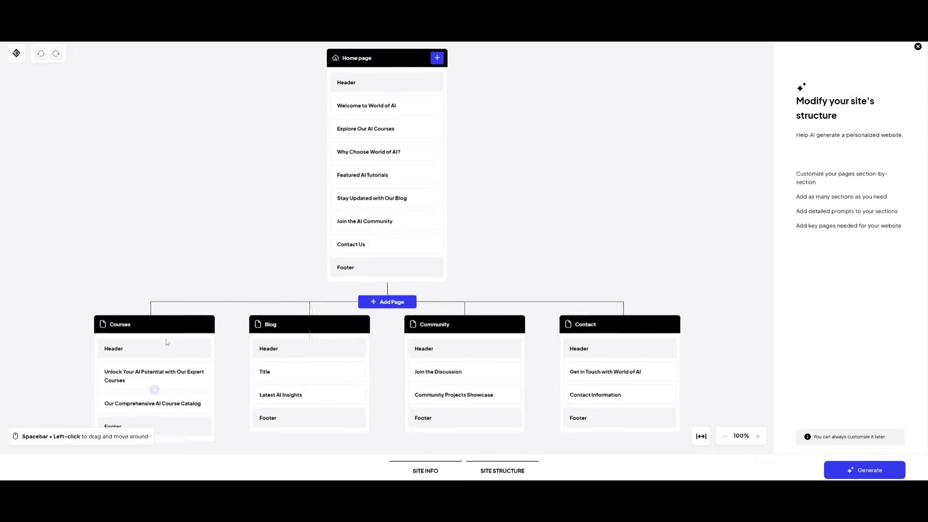
pyautogui.scroll(-3)
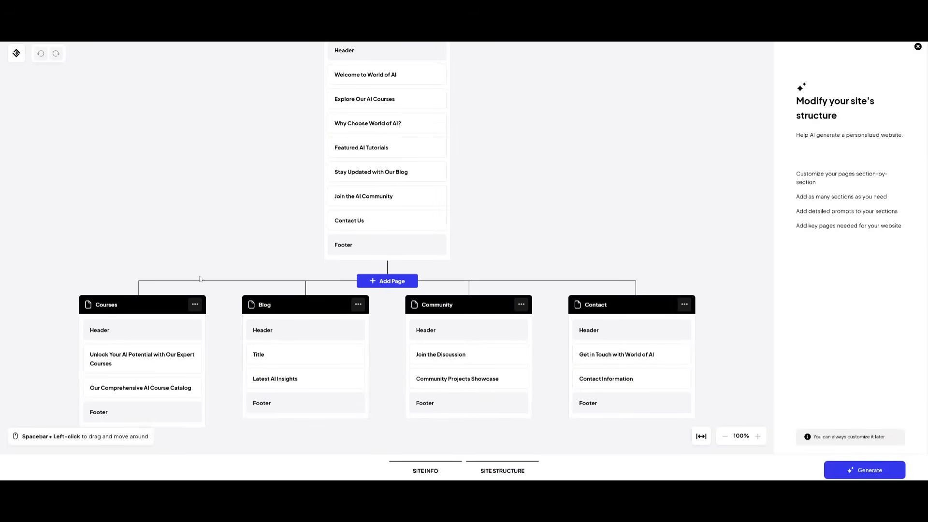
pyautogui.moveTo(275, 321)
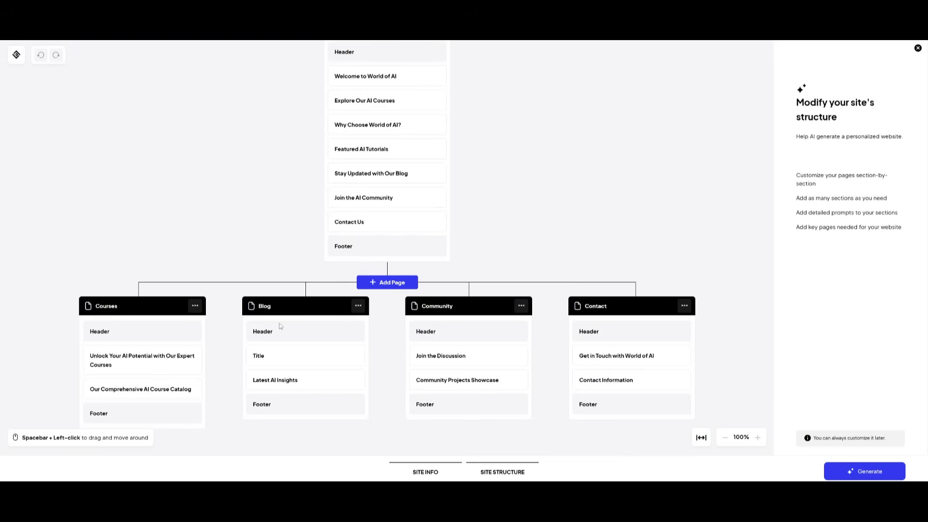
# Step: Enhance the Featured AI Tutorials section prompt with AI, adding tutorial topics and visuals
pyautogui.click(362, 149)
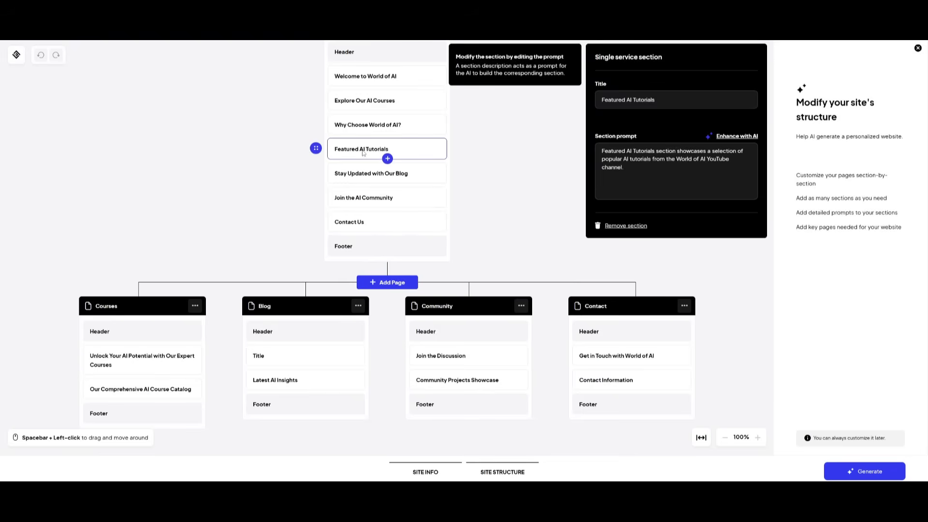
pyautogui.moveTo(616, 81)
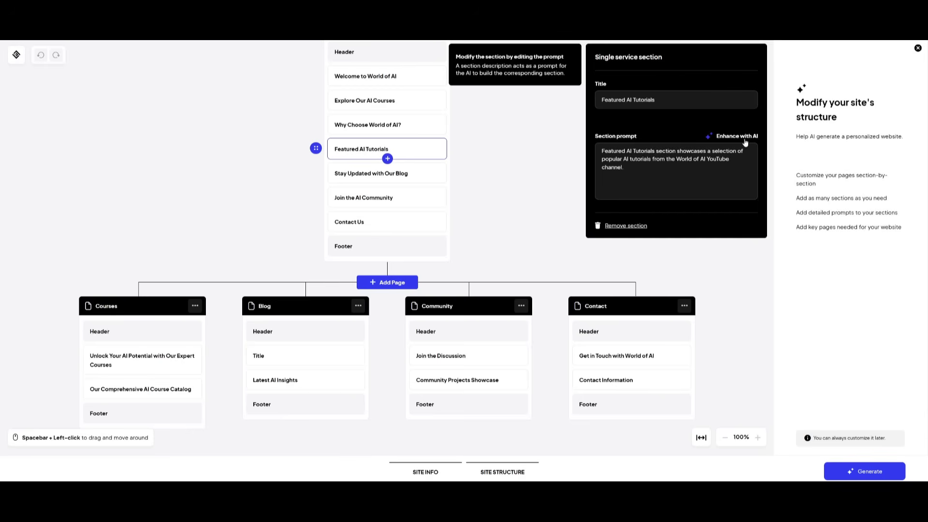
pyautogui.click(736, 136)
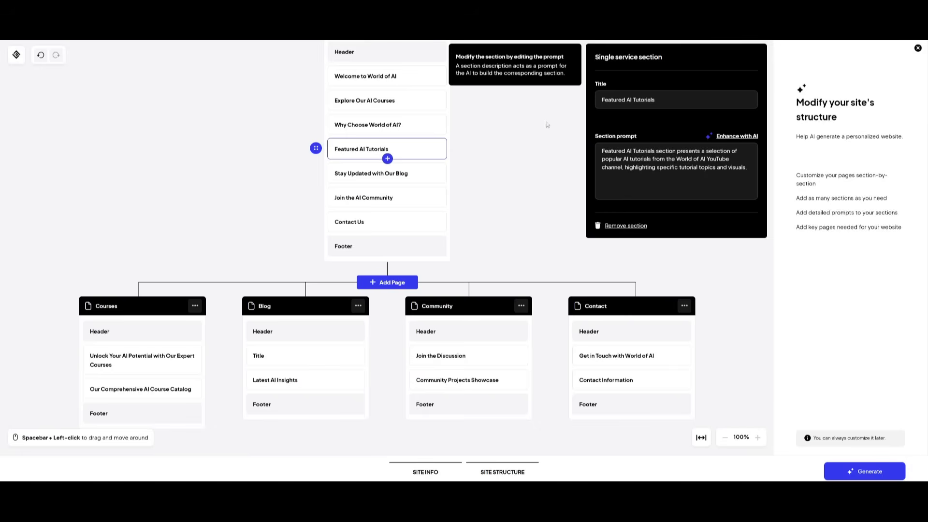
pyautogui.click(512, 156)
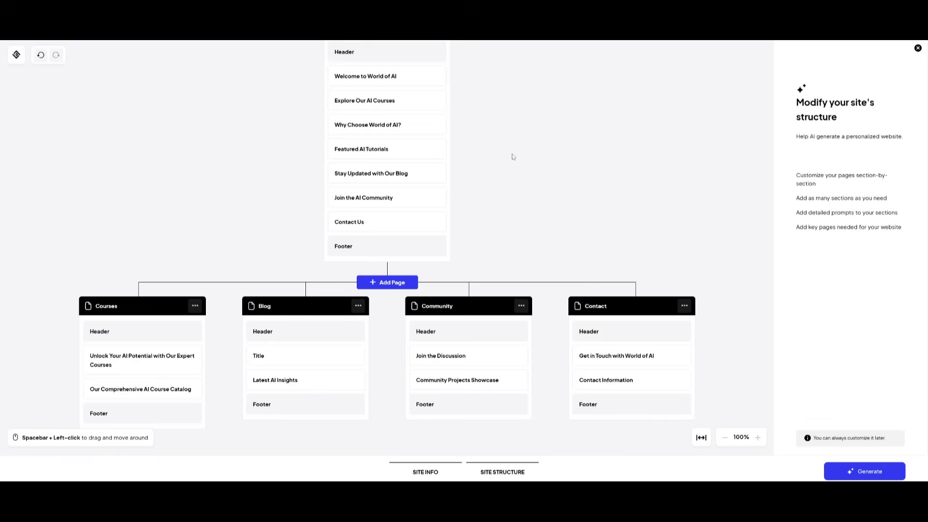
pyautogui.moveTo(223, 240)
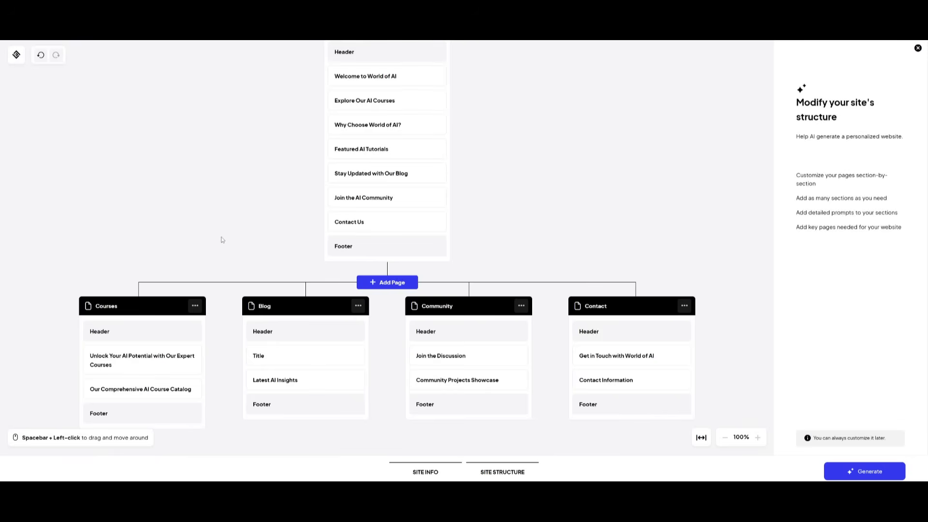
pyautogui.moveTo(533, 236)
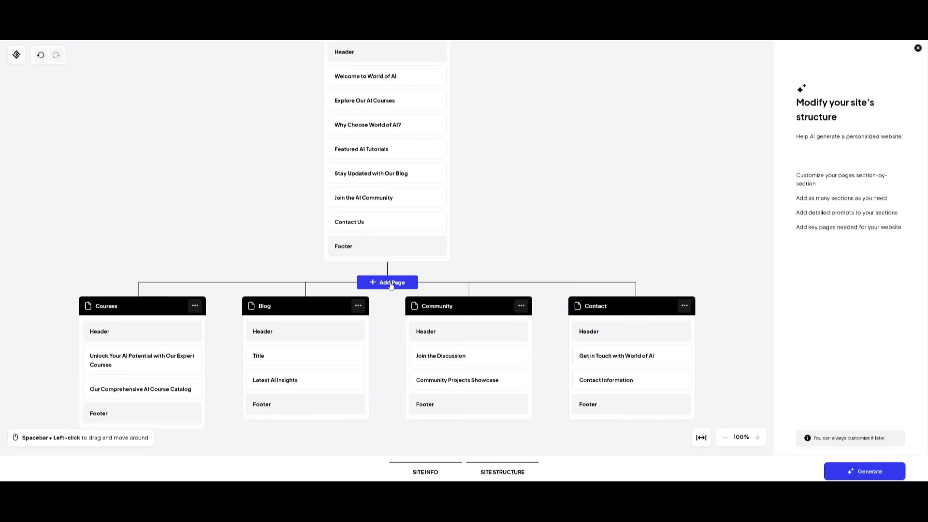
# Step: Add a Course Catalog page beside Courses and generate the World of AI website from the structure
pyautogui.click(387, 282)
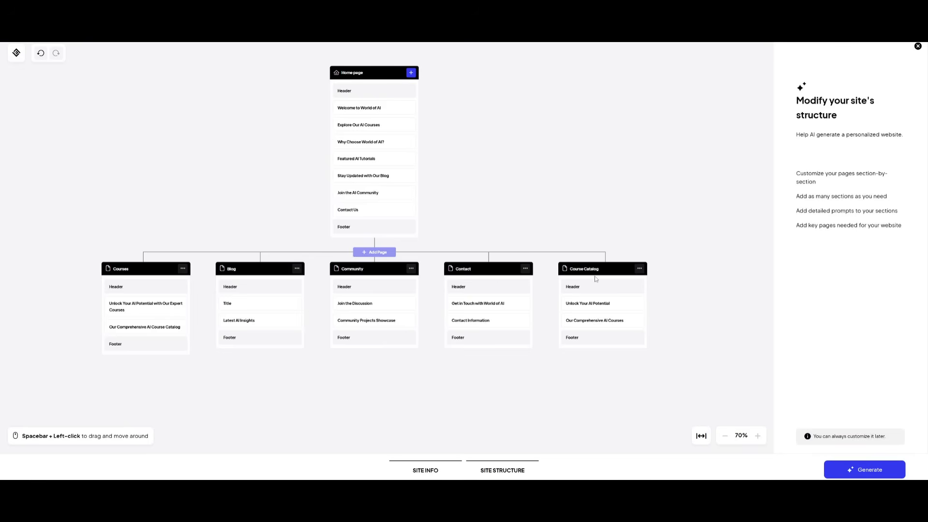
pyautogui.moveTo(560, 278)
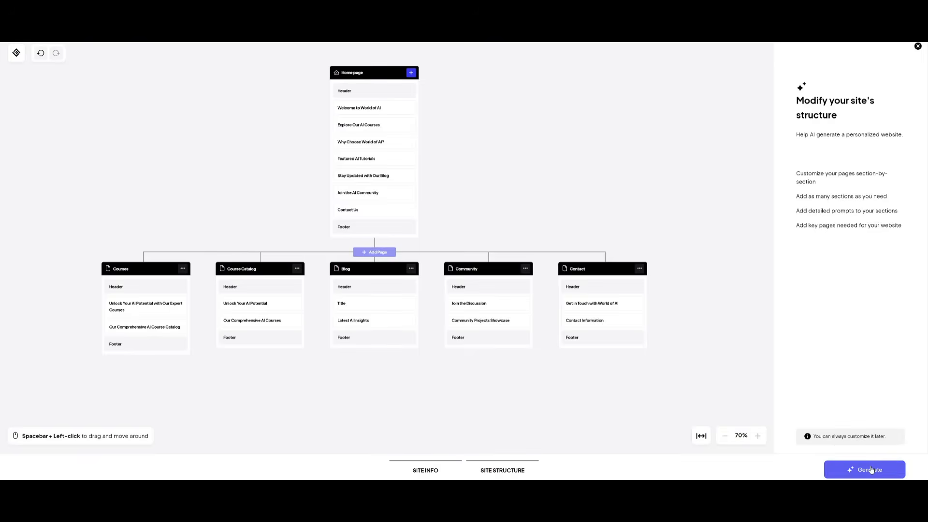
pyautogui.click(864, 470)
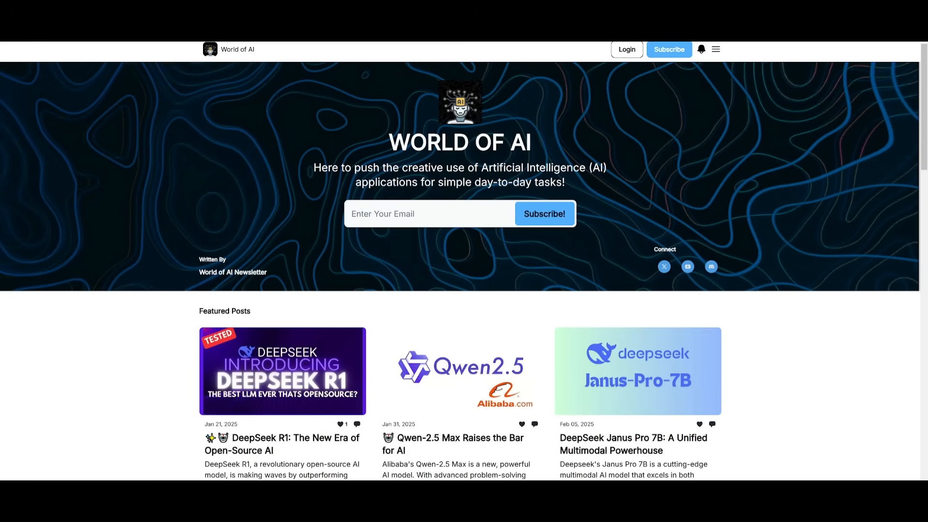
pyautogui.scroll(-3)
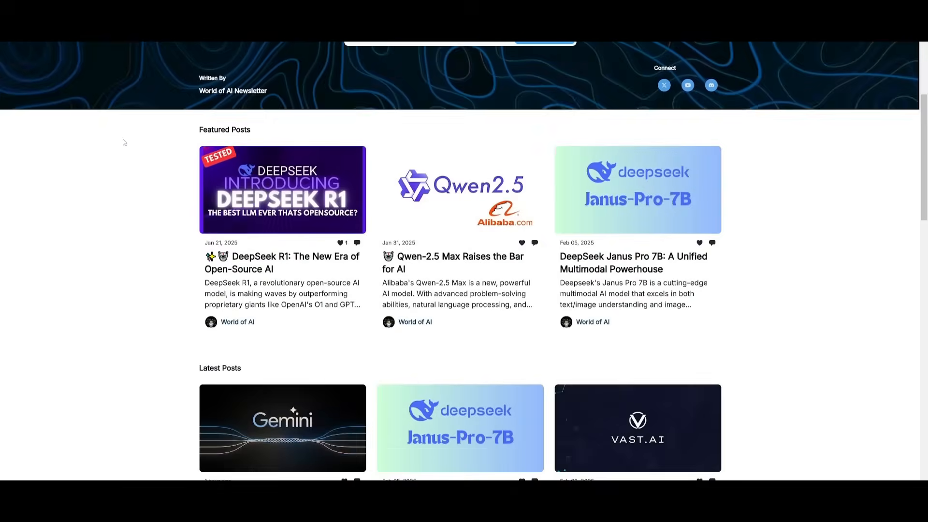
pyautogui.scroll(-3)
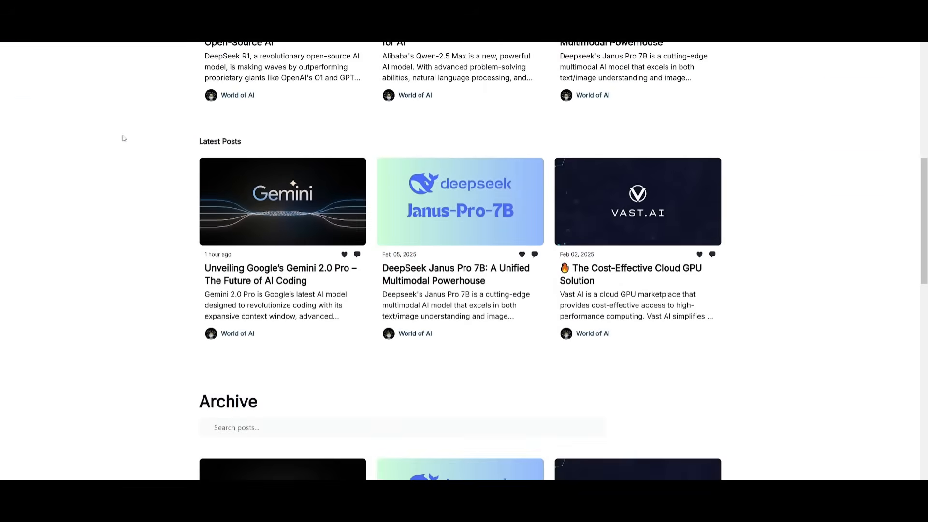
pyautogui.scroll(-3)
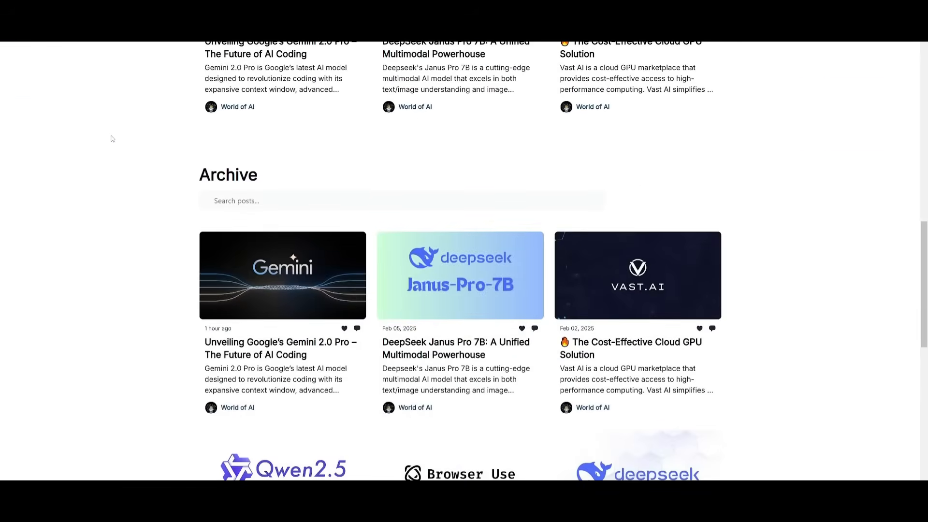
pyautogui.scroll(-3)
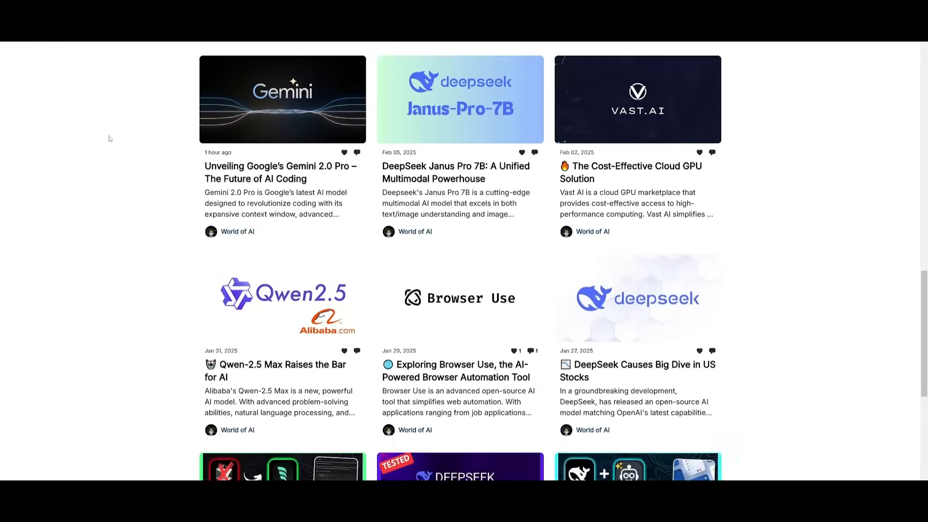
pyautogui.scroll(-3)
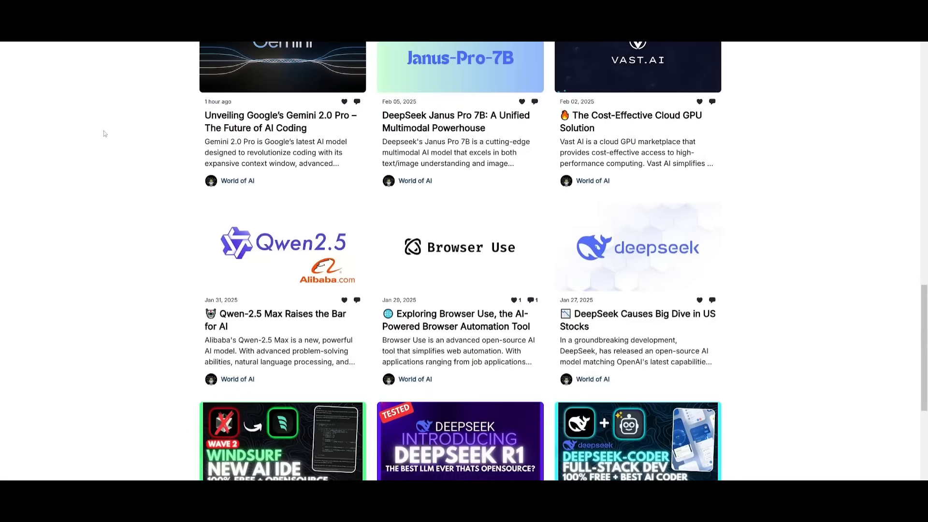
pyautogui.scroll(-3)
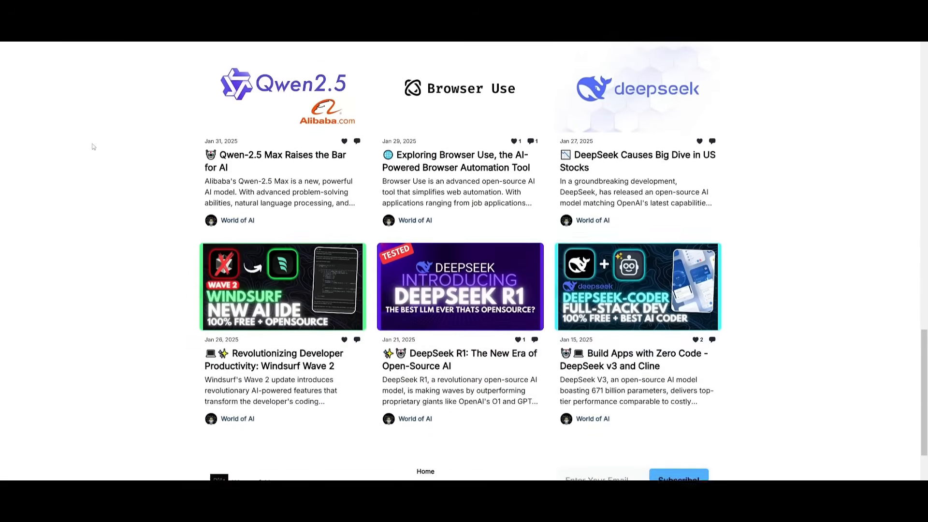
pyautogui.scroll(-3)
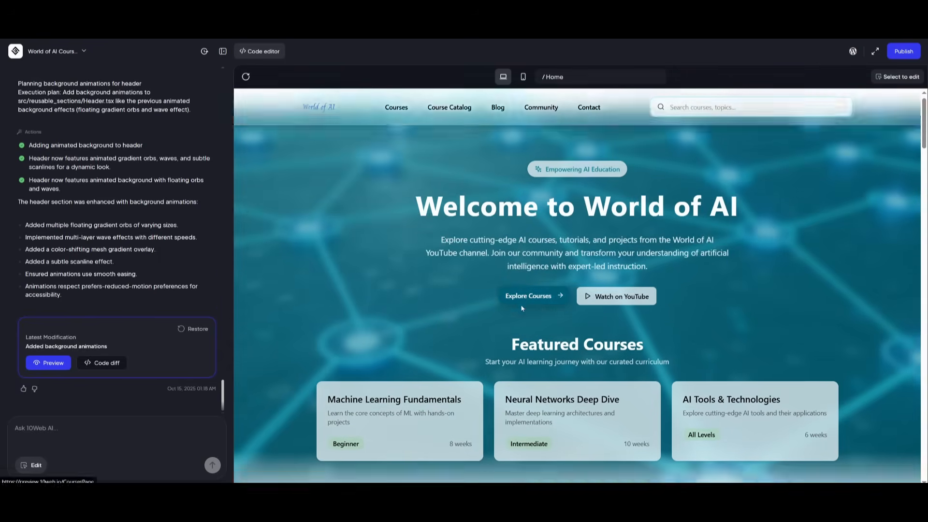
# Step: Scroll through the generated World of AI home page and its blog post content
pyautogui.scroll(-3)
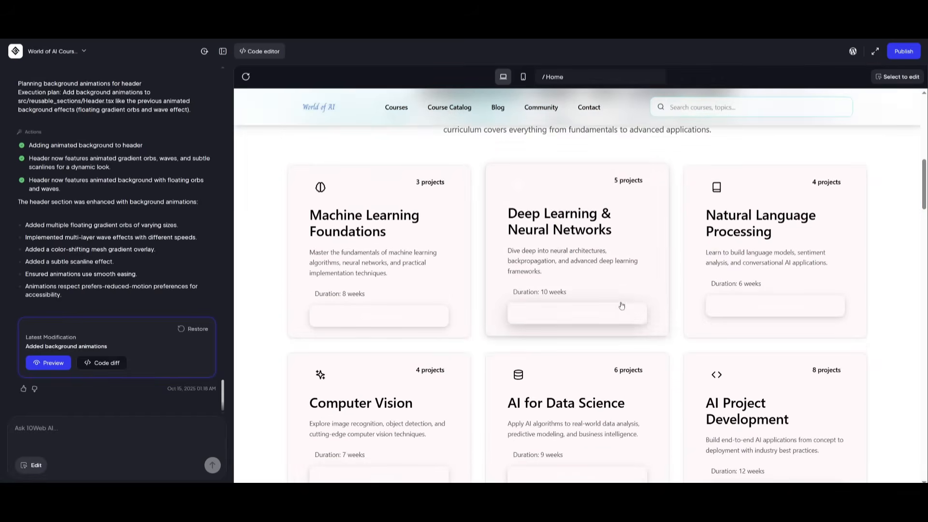
pyautogui.scroll(-3)
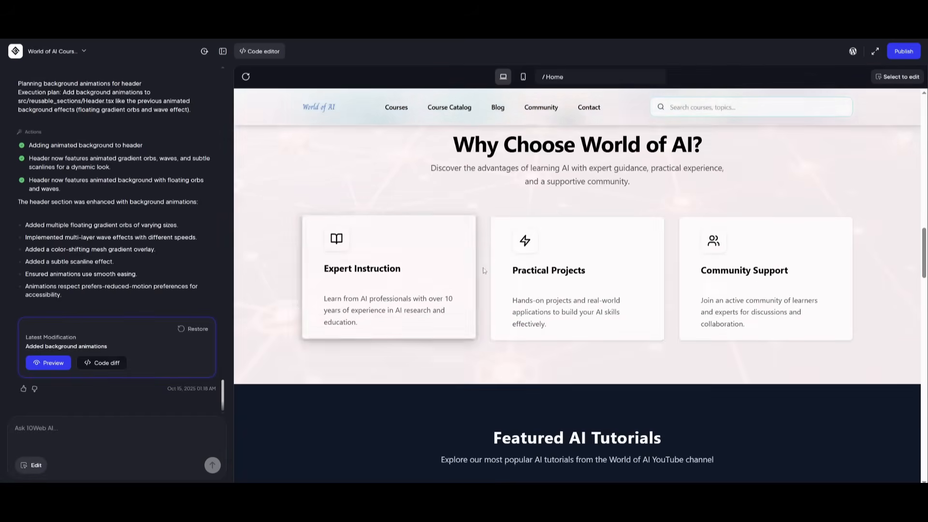
pyautogui.scroll(-3)
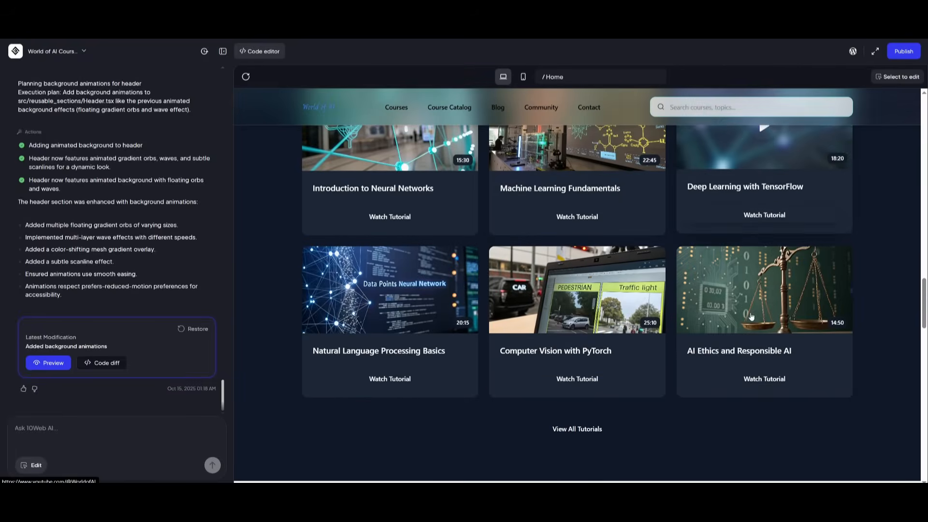
pyautogui.scroll(-3)
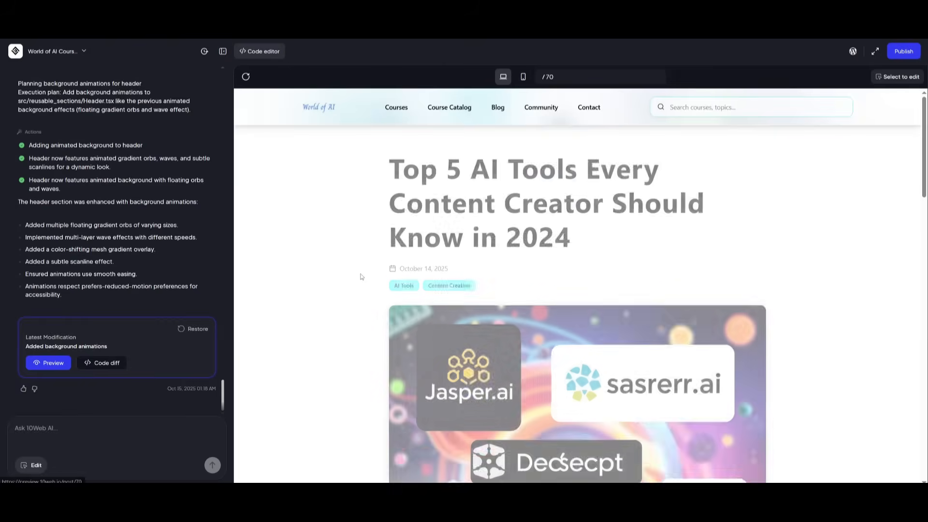
pyautogui.scroll(-3)
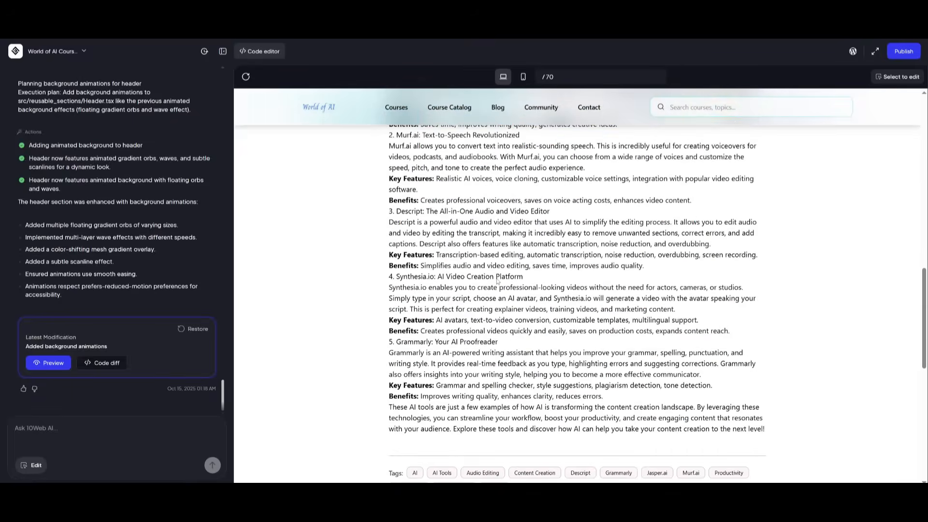
pyautogui.scroll(-3)
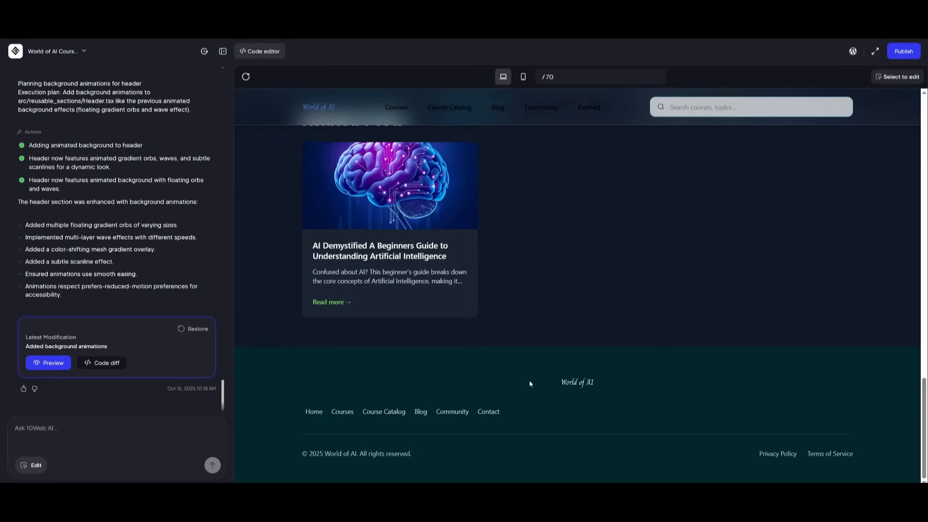
# Step: Visit the Courses, Blog and Community pages from the navigation bar
pyautogui.click(395, 107)
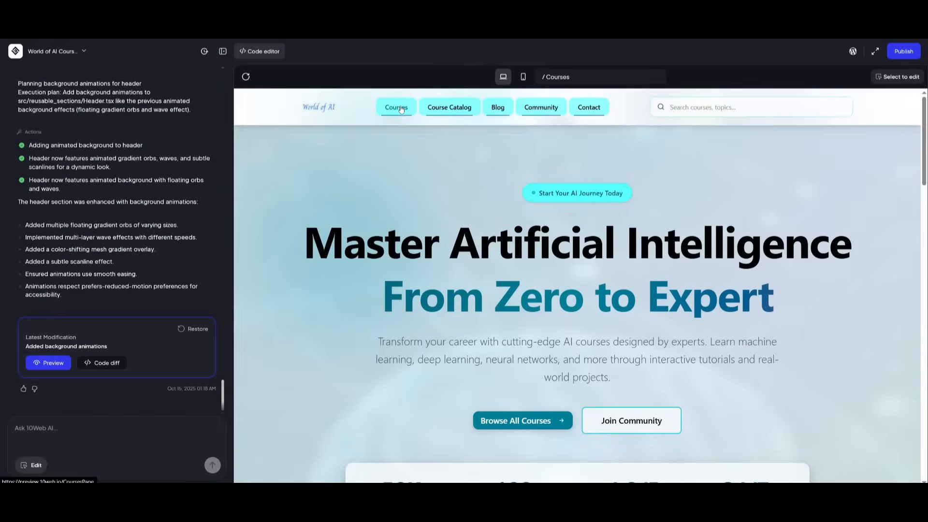
pyautogui.scroll(-3)
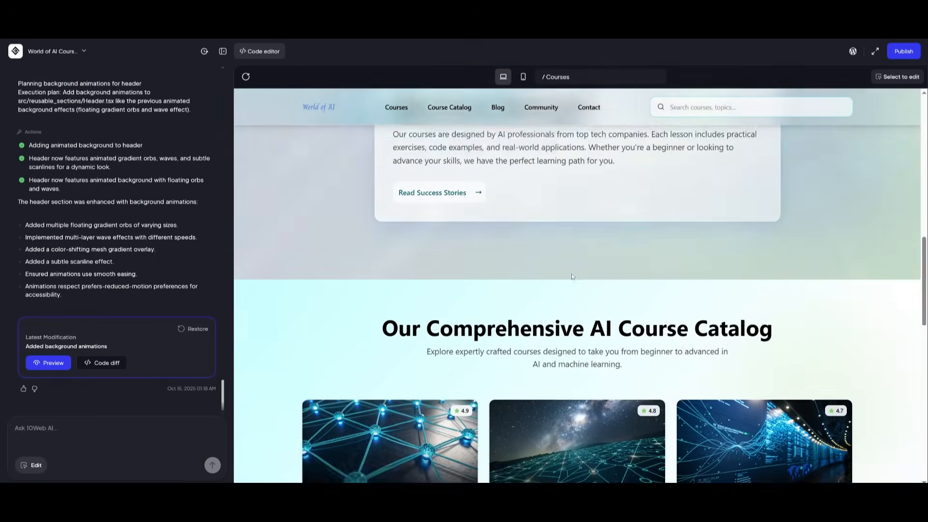
pyautogui.click(497, 107)
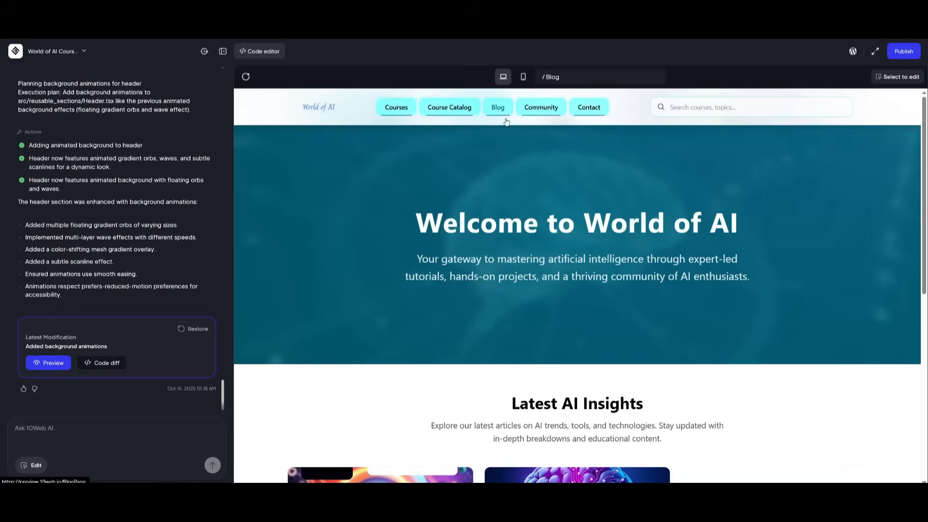
pyautogui.click(539, 108)
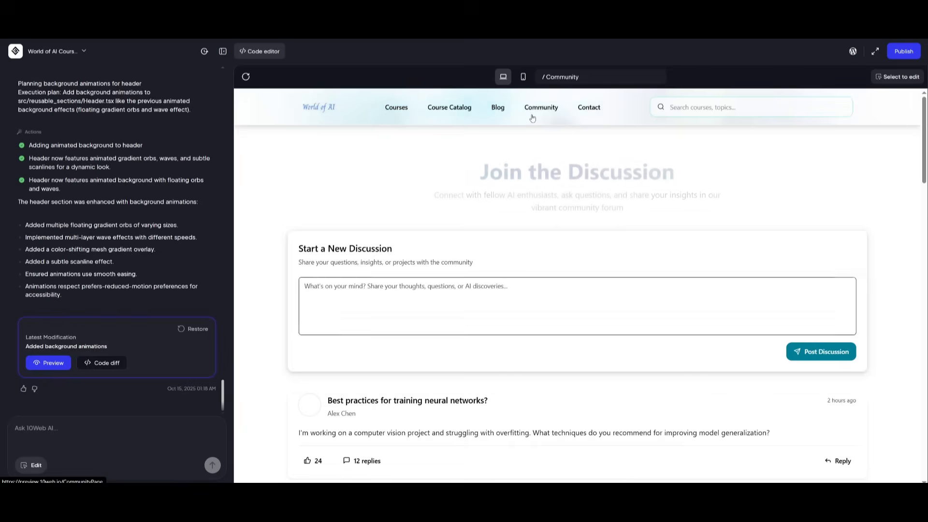
pyautogui.scroll(-3)
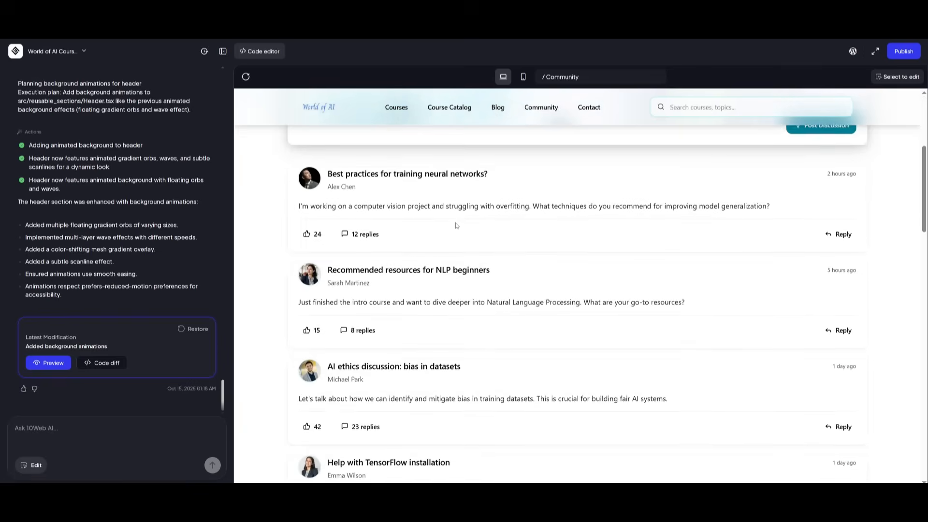
pyautogui.scroll(-3)
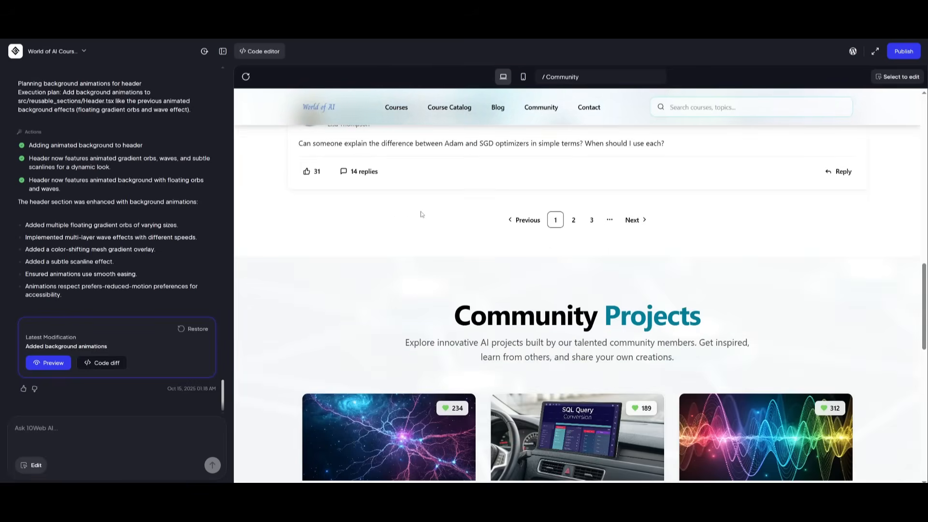
# Step: Visit the Contact page, then bring up the project's source files in the code editor
pyautogui.click(589, 108)
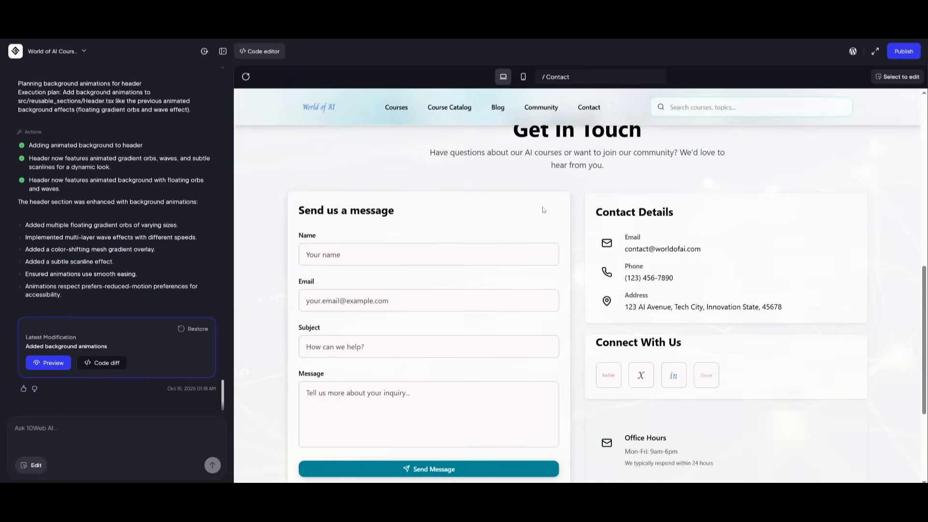
pyautogui.scroll(-3)
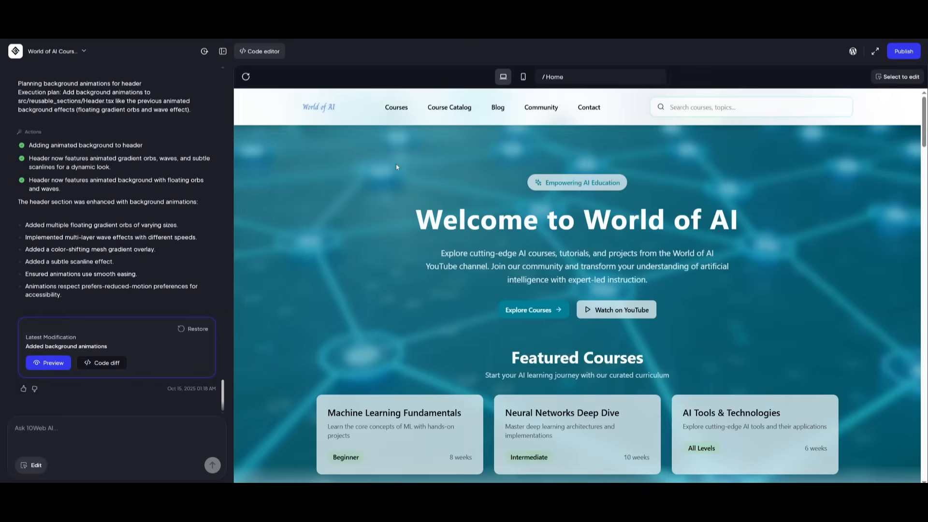
pyautogui.moveTo(411, 147)
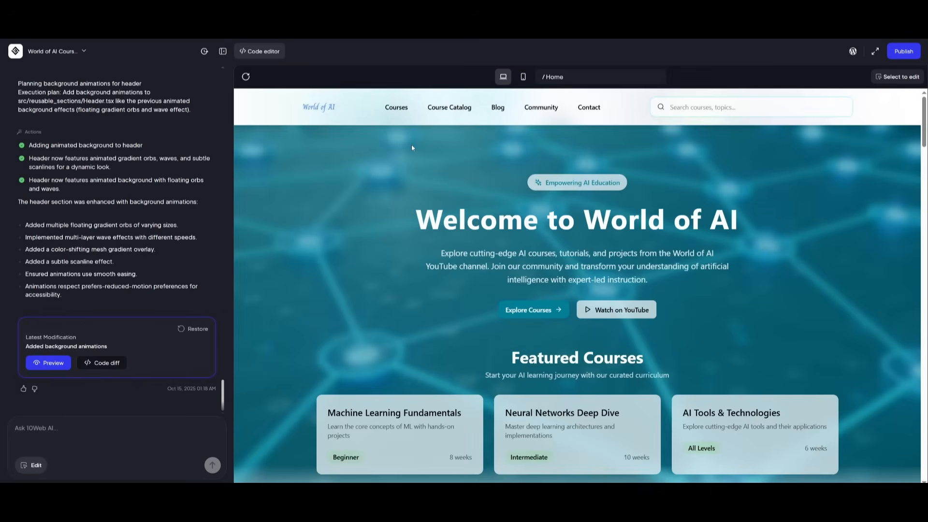
pyautogui.moveTo(436, 194)
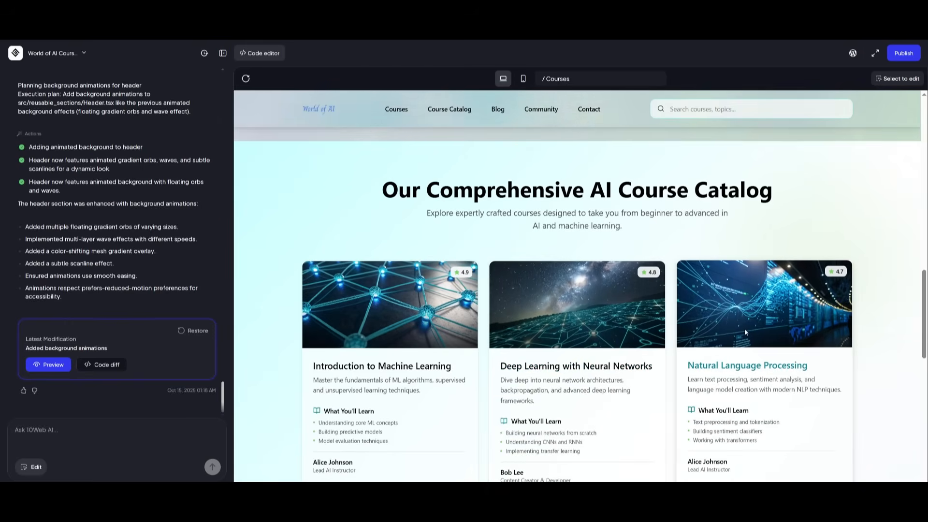
pyautogui.scroll(-3)
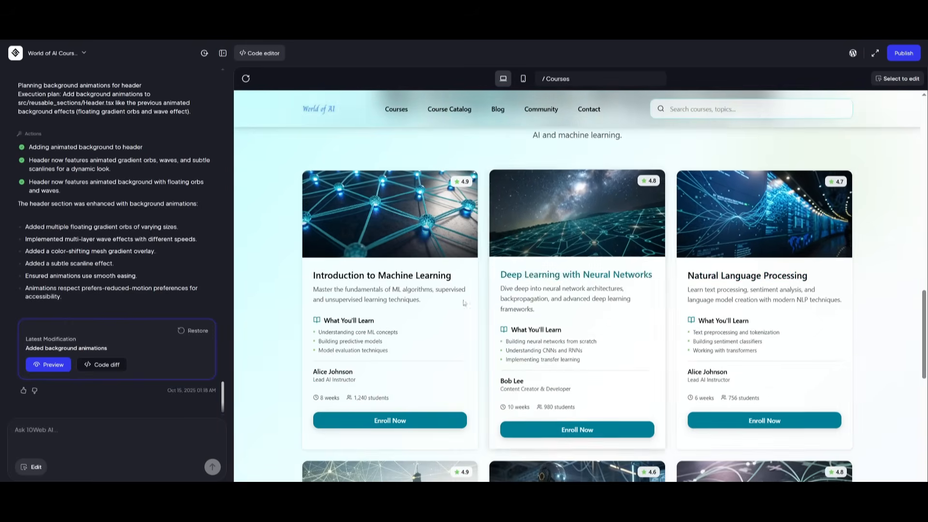
pyautogui.click(259, 53)
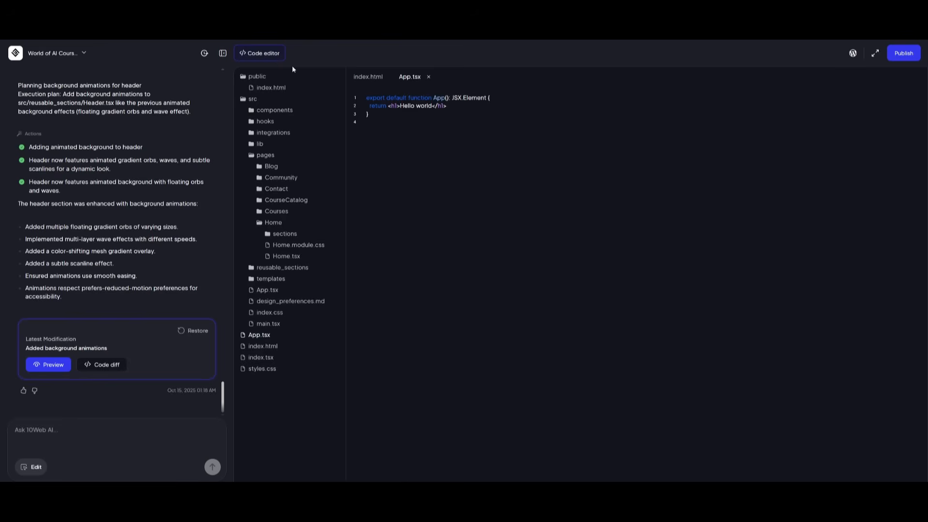
pyautogui.moveTo(433, 267)
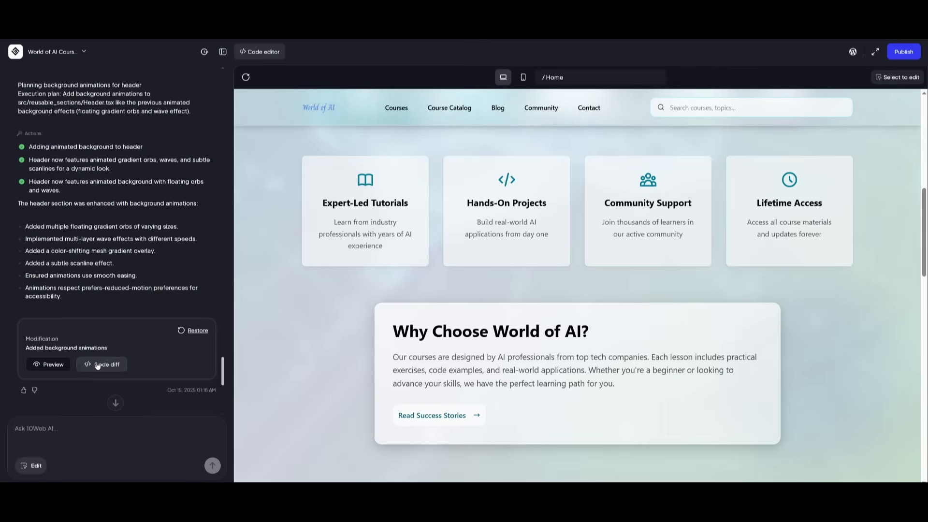
# Step: Review the code diff of the background-animation modification, then exit back to the site preview
pyautogui.click(101, 365)
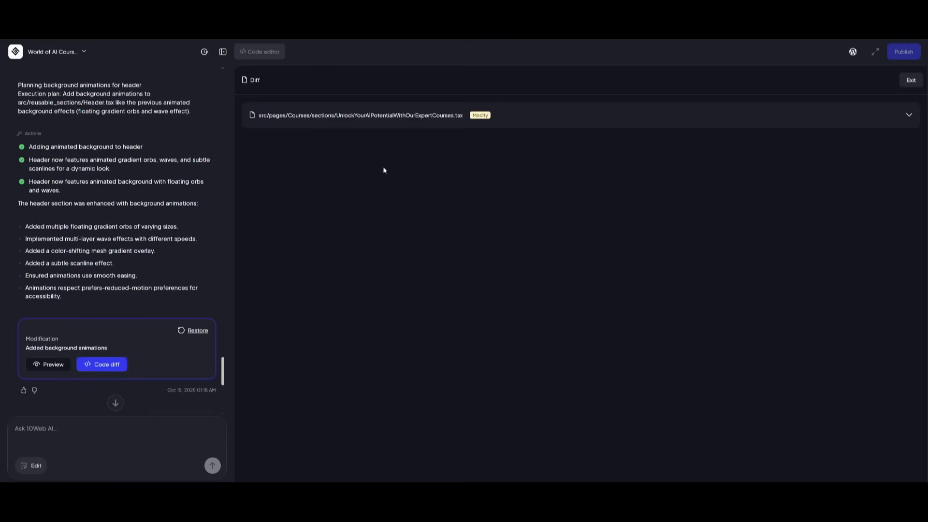
pyautogui.click(908, 115)
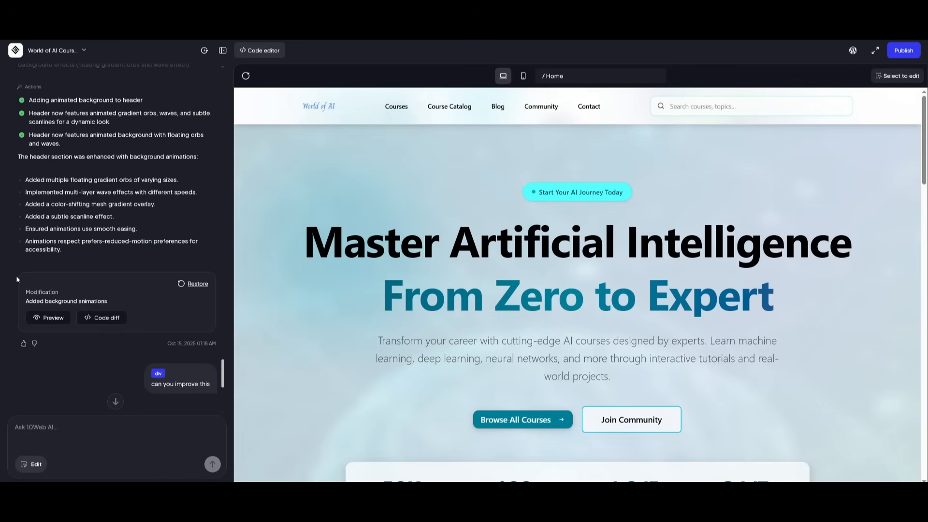
pyautogui.moveTo(47, 368)
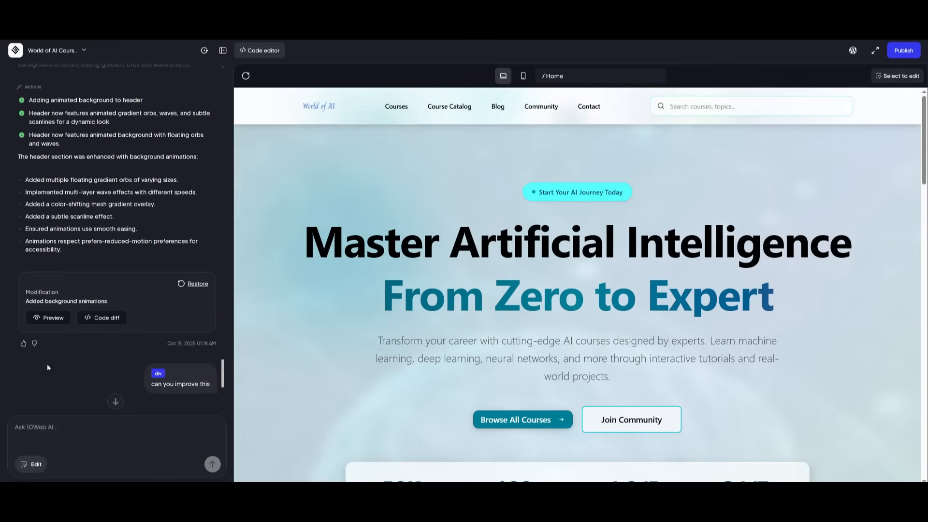
pyautogui.scroll(-3)
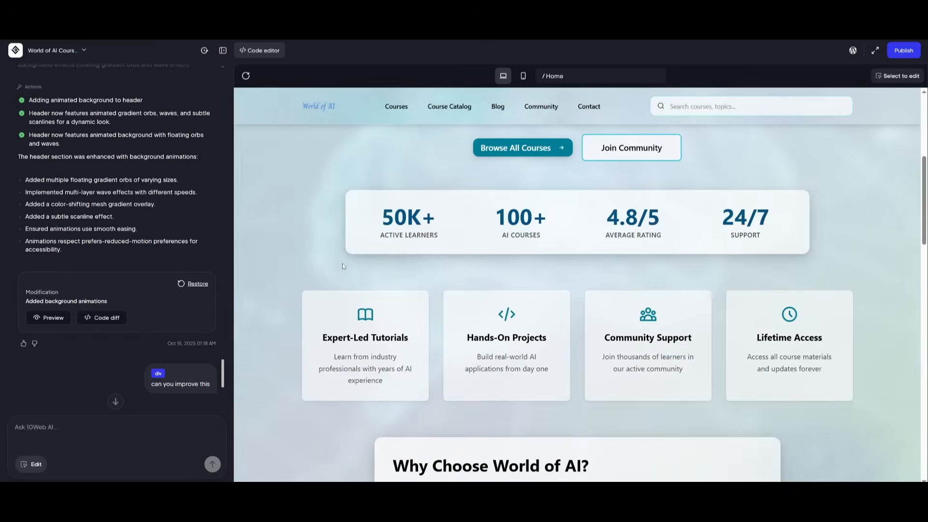
pyautogui.scroll(-3)
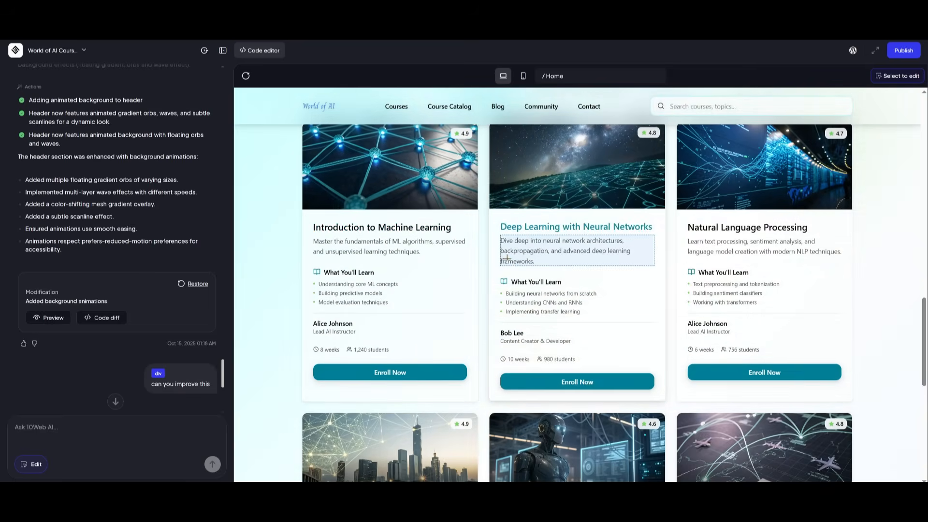
pyautogui.moveTo(507, 254)
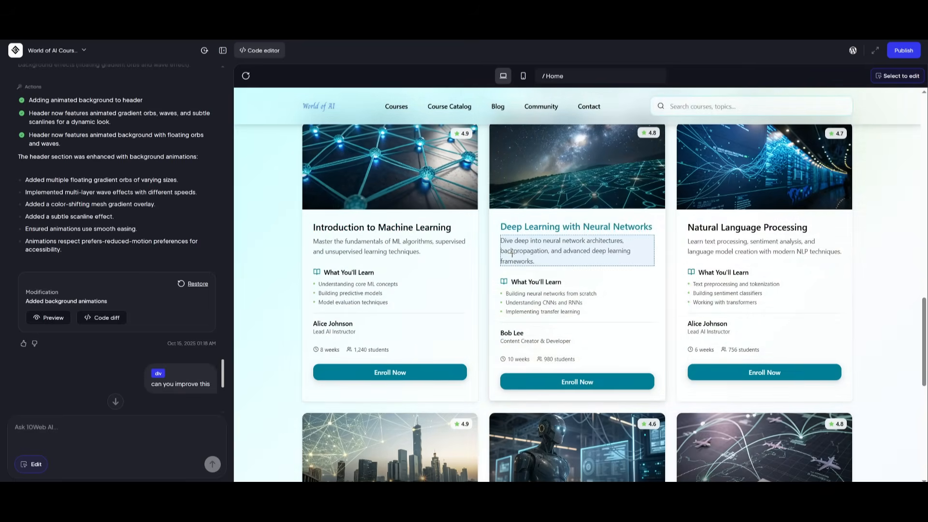
pyautogui.click(566, 251)
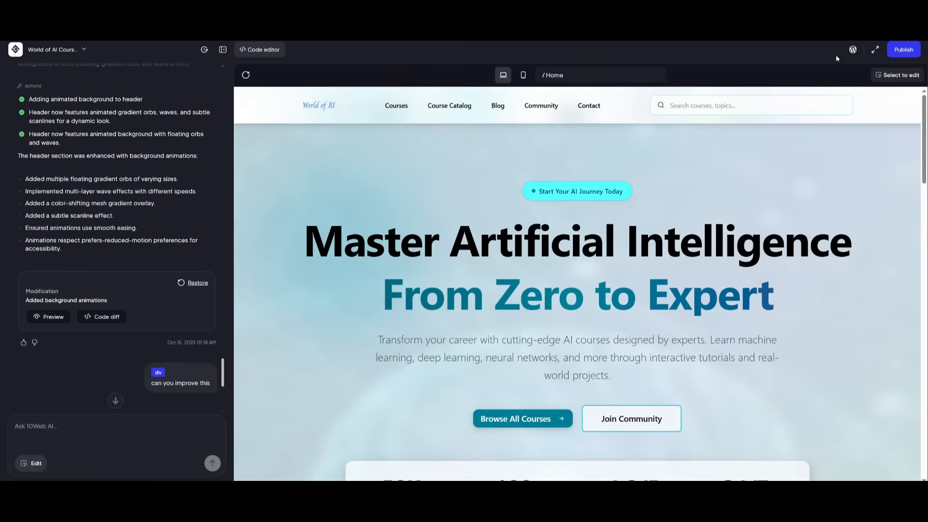
# Step: Publish the World of AI site and visit its live organic-cheetah.10web.cloud address
pyautogui.click(903, 49)
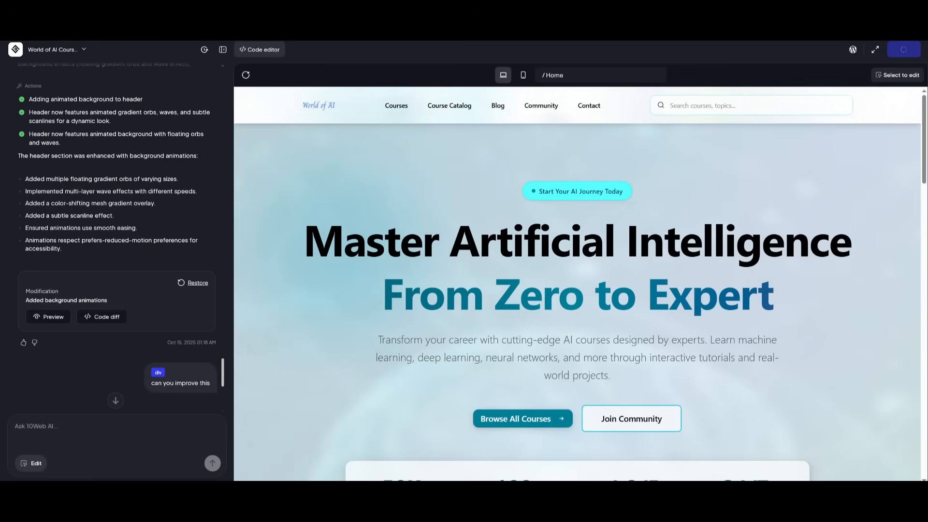
pyautogui.click(902, 50)
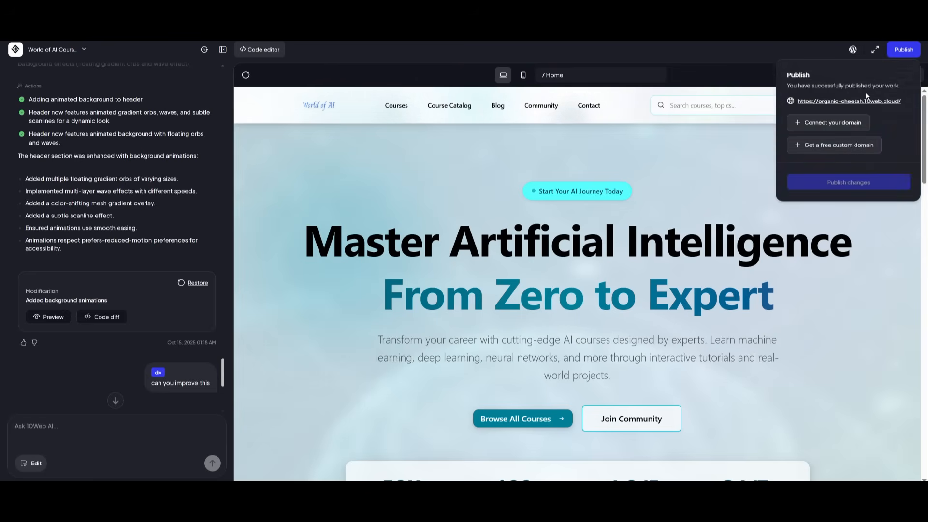
pyautogui.moveTo(848, 100)
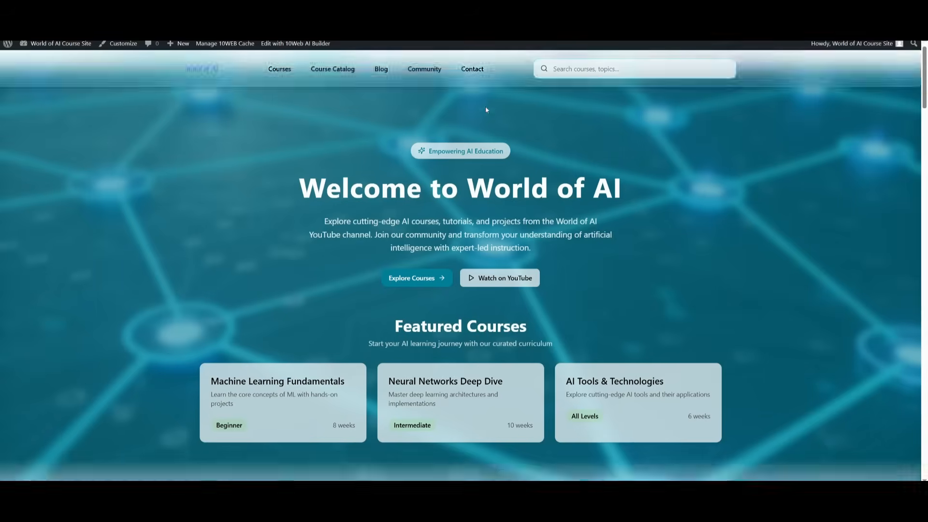
pyautogui.scroll(-3)
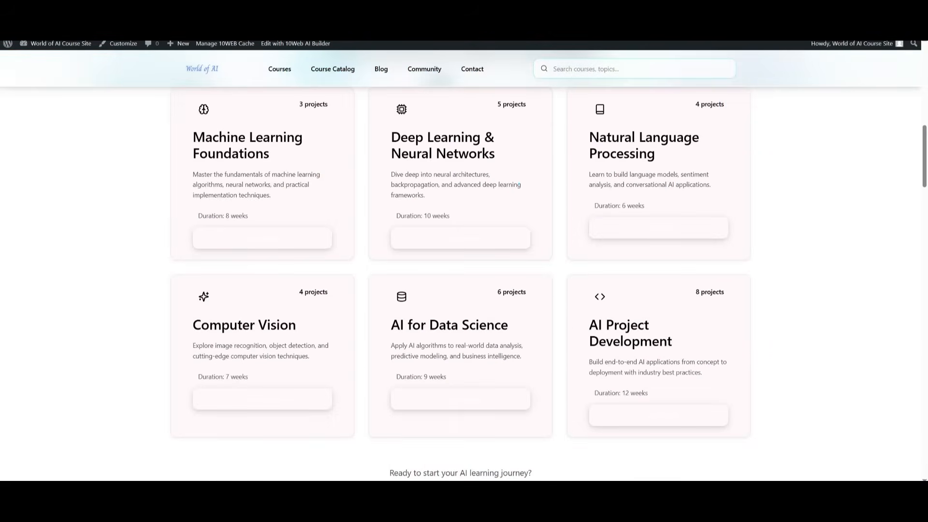
pyautogui.click(903, 50)
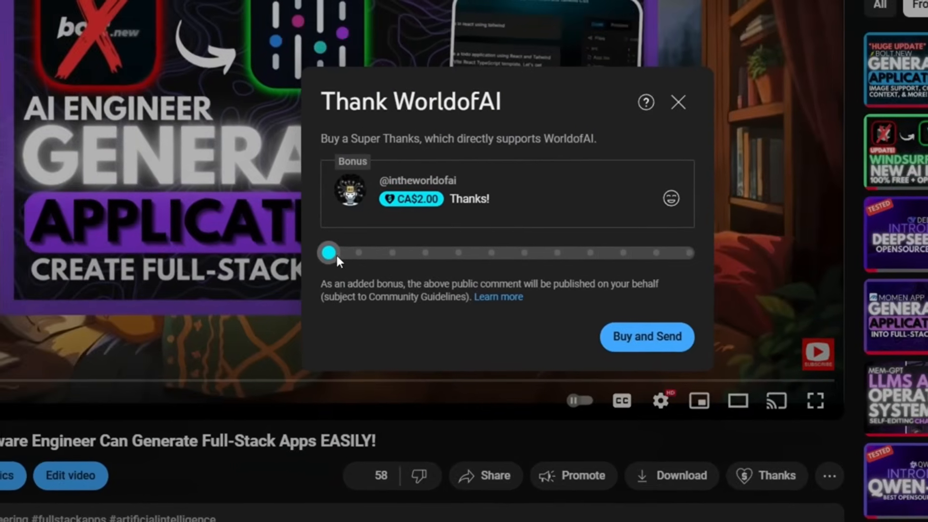
# Step: Raise the Super Thanks amount to CA$400, close it, and view WorldofAI's membership tiers via Join
pyautogui.moveTo(328, 251); pyautogui.dragTo(499, 260)
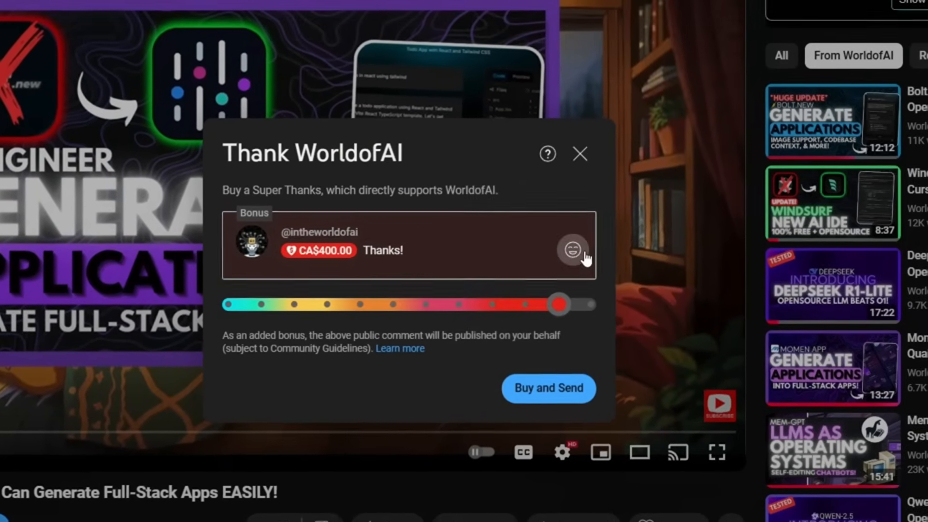
pyautogui.click(579, 154)
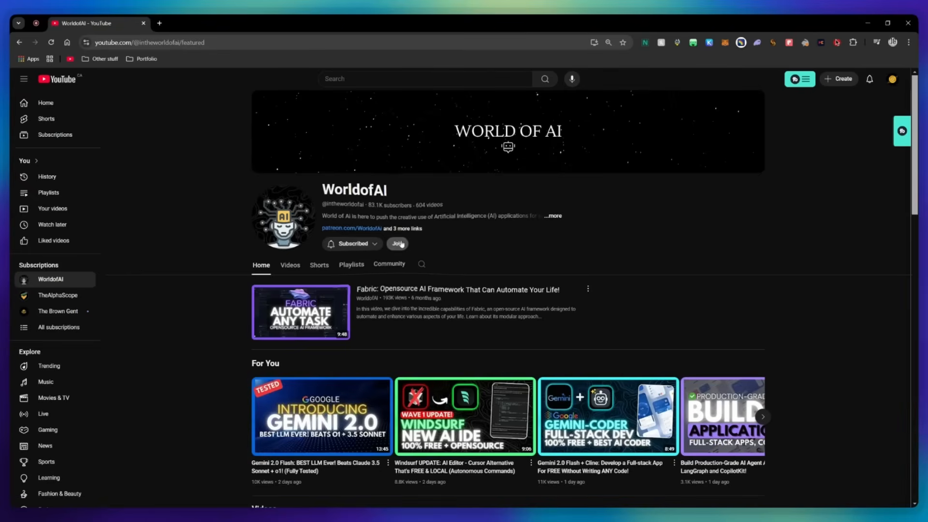
pyautogui.click(398, 243)
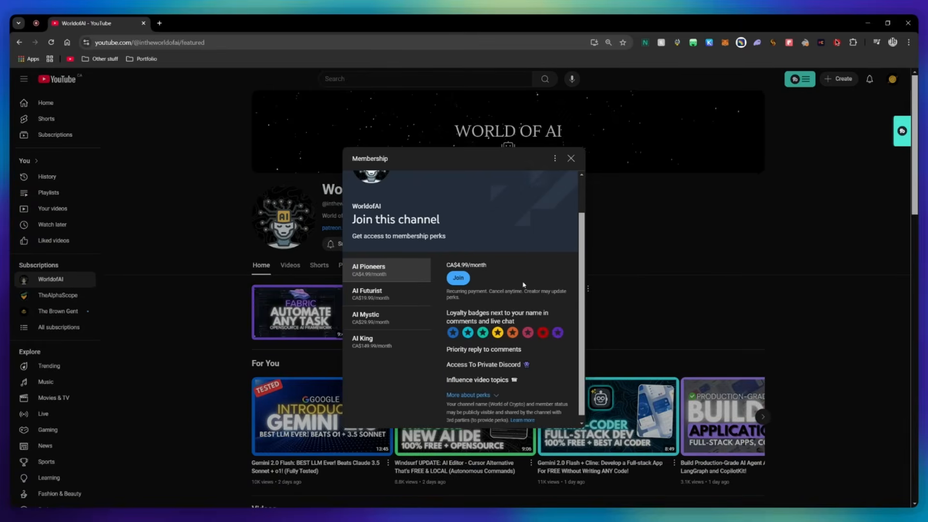
pyautogui.click(367, 294)
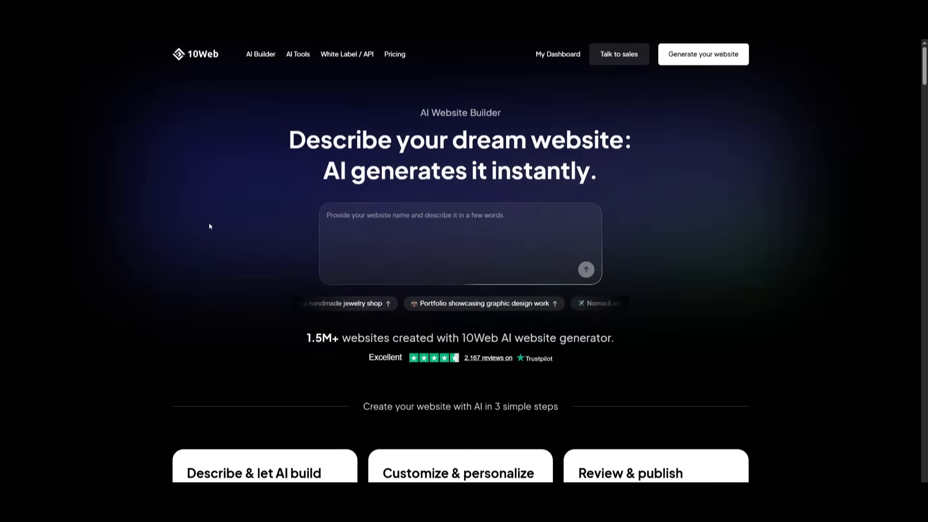
pyautogui.scroll(-3)
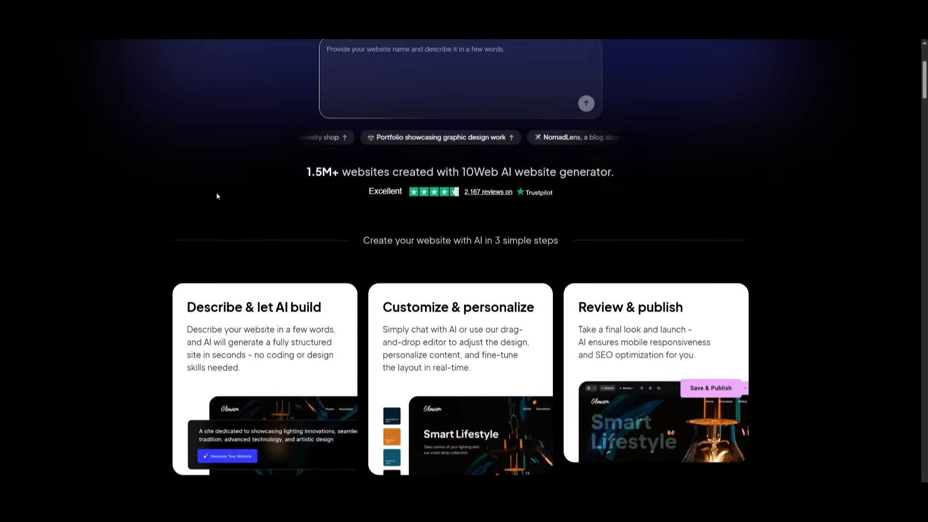
pyautogui.scroll(-3)
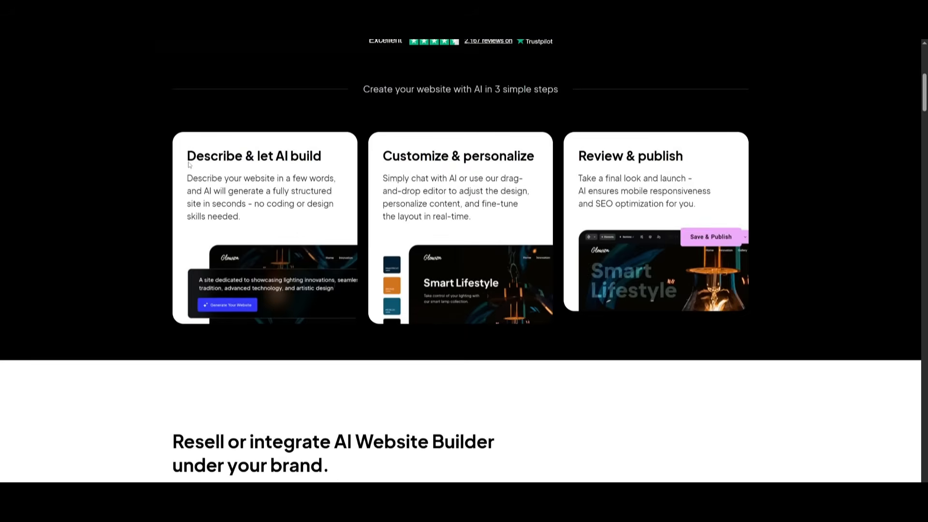
pyautogui.scroll(-3)
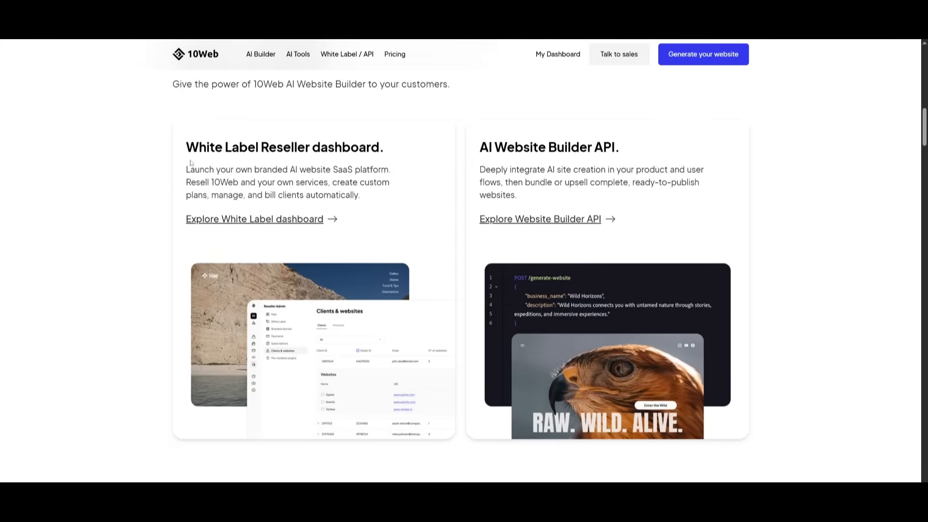
pyautogui.scroll(-3)
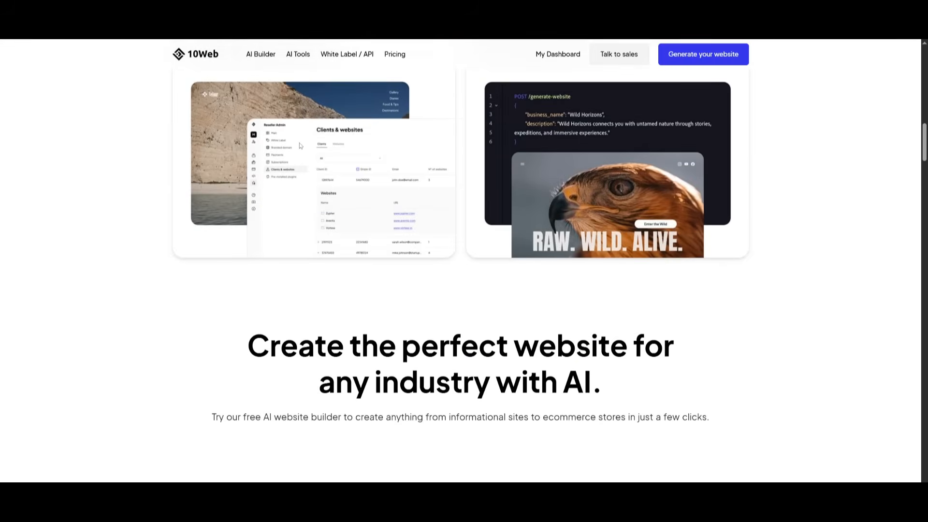
pyautogui.scroll(-3)
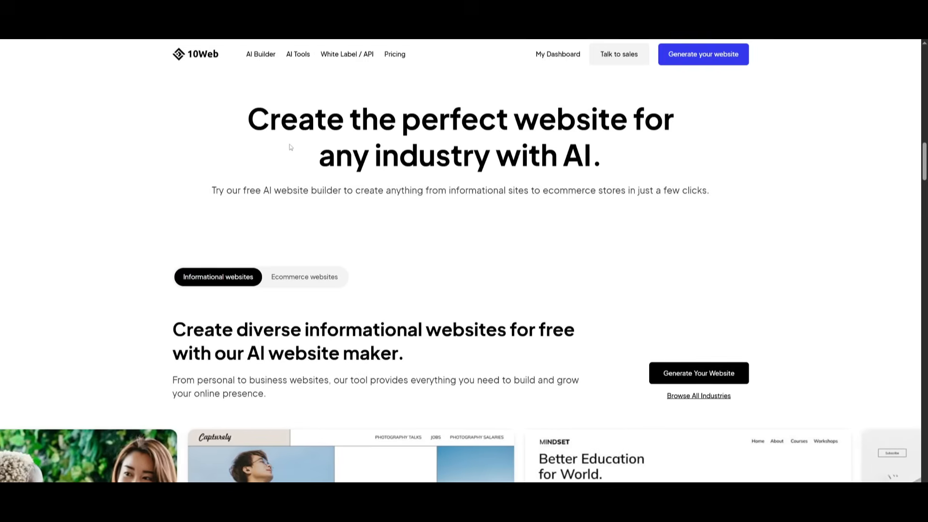
pyautogui.scroll(-3)
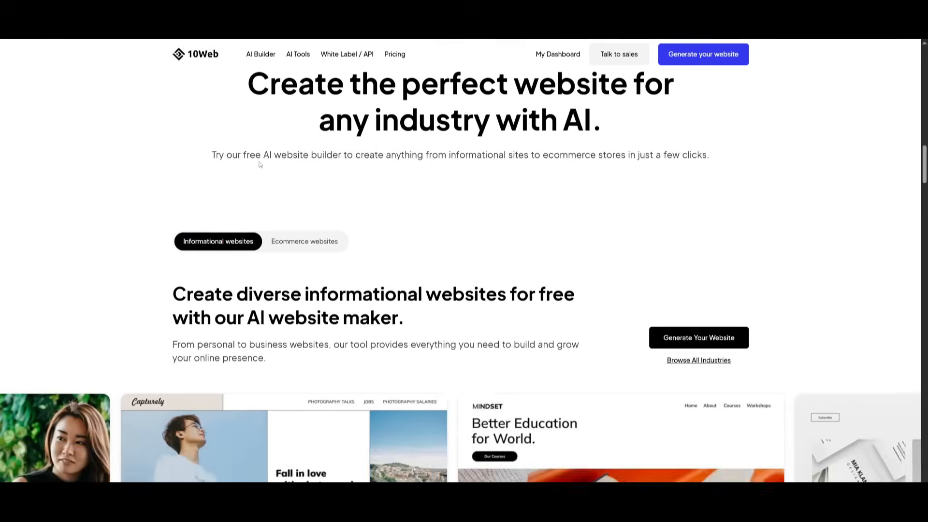
pyautogui.scroll(-3)
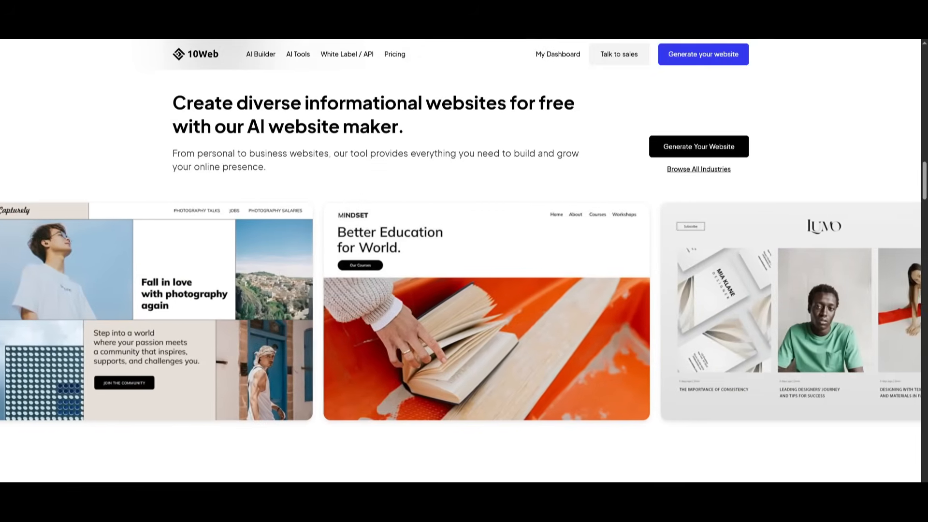
pyautogui.scroll(-3)
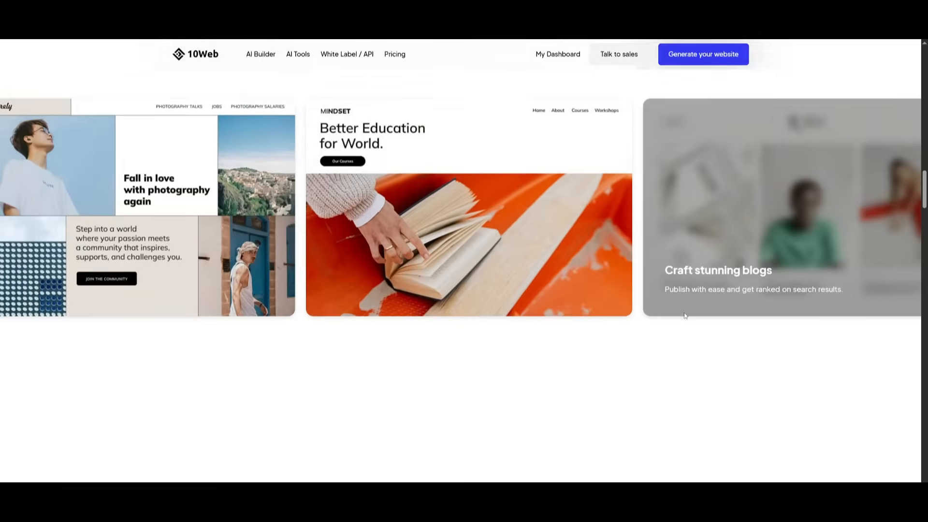
pyautogui.scroll(-3)
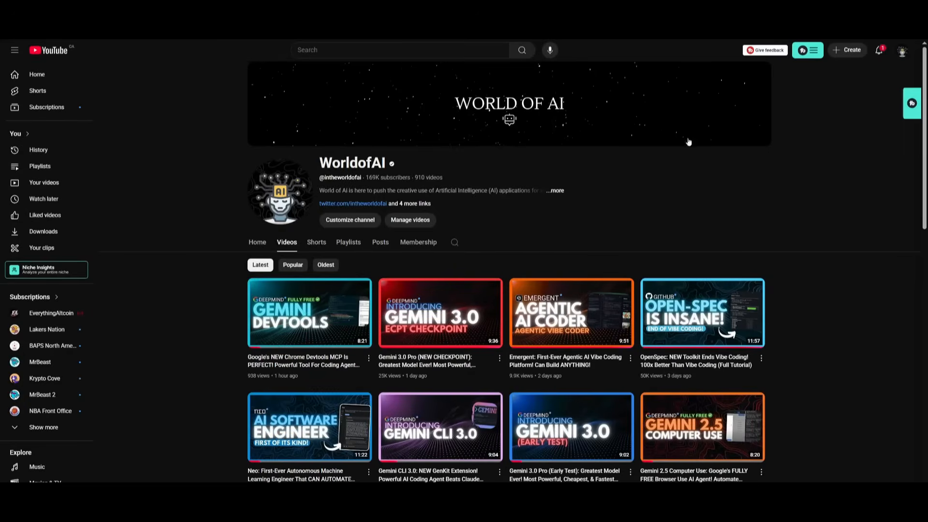
pyautogui.scroll(-3)
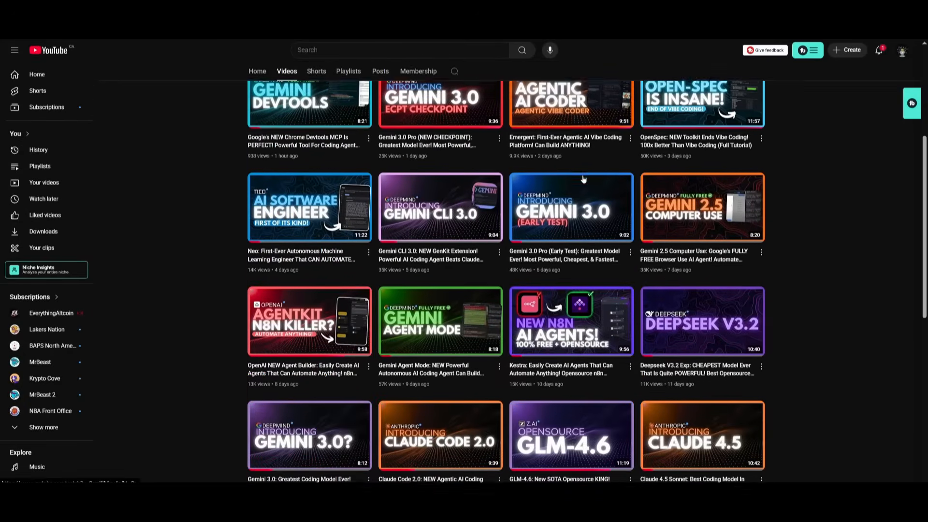
pyautogui.scroll(-3)
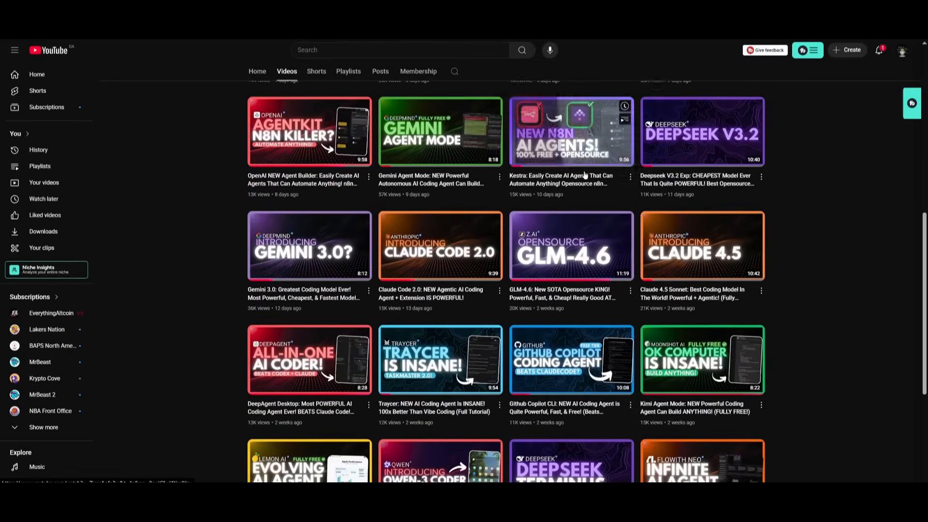
pyautogui.scroll(-3)
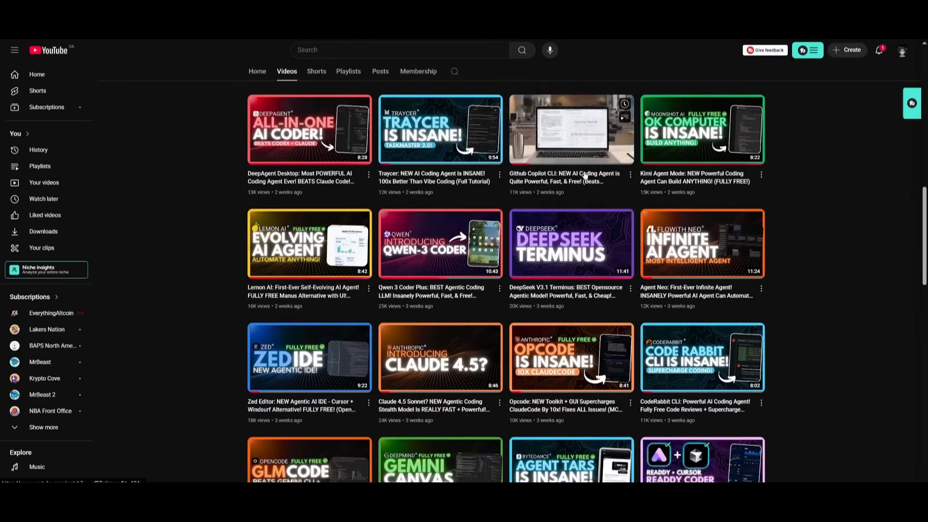
pyautogui.scroll(-3)
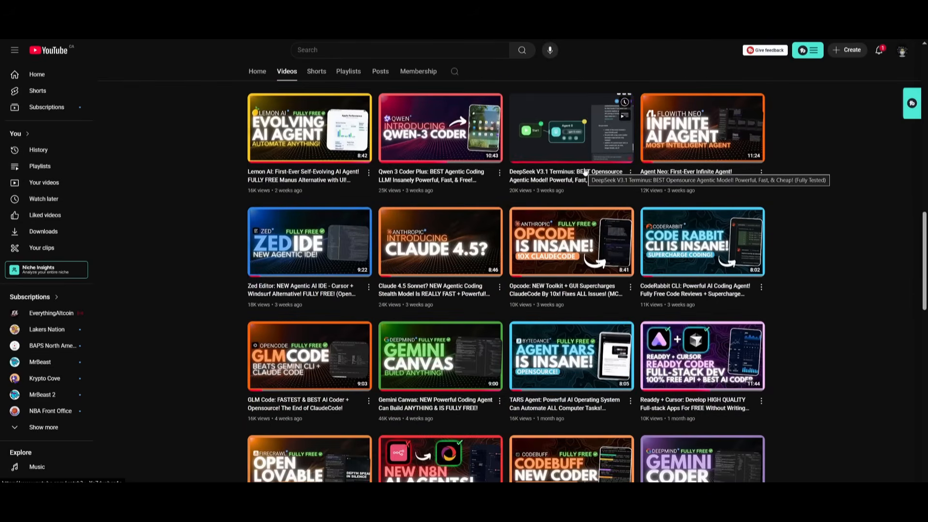
pyautogui.scroll(-3)
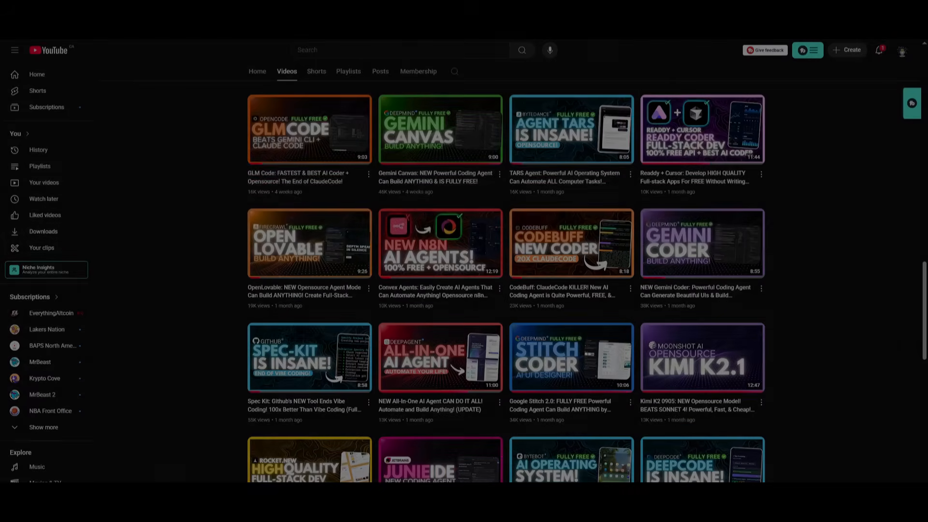